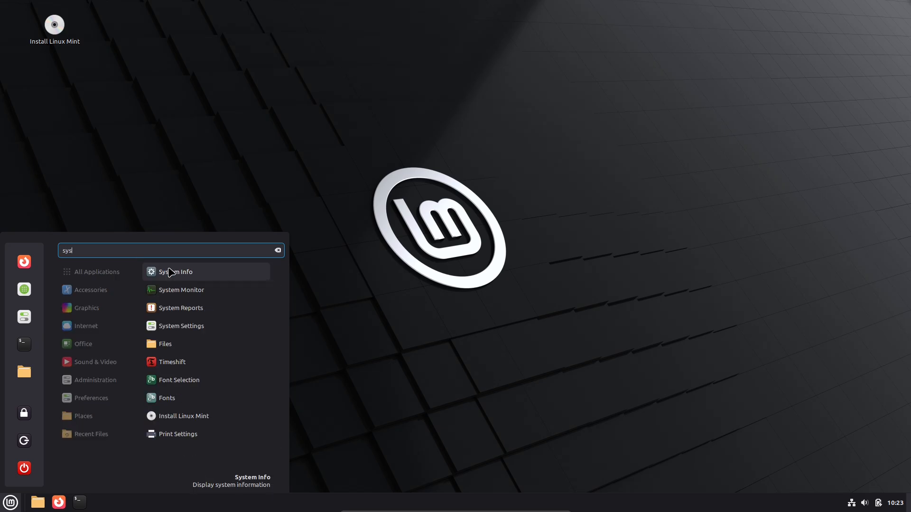
- Launch System Info from the menu, review the LMDE 7 Gigi details, and close it
click(178, 271)
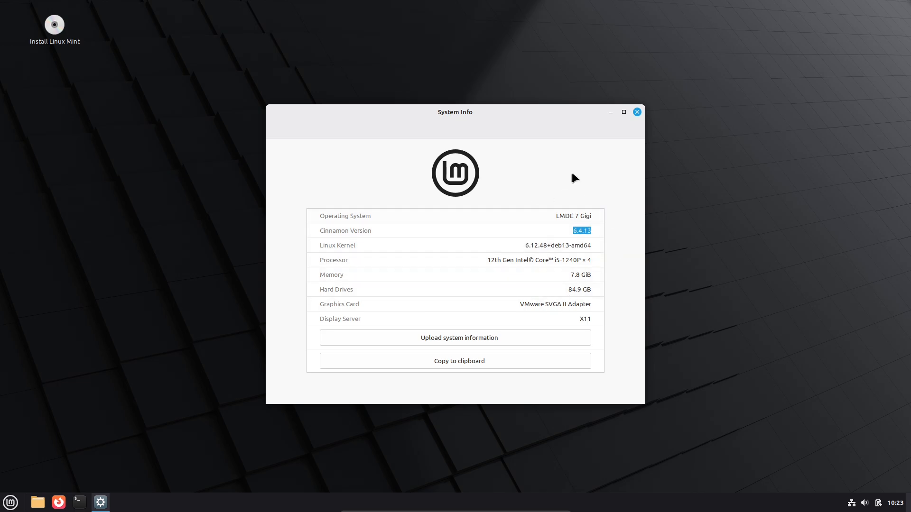
click(636, 112)
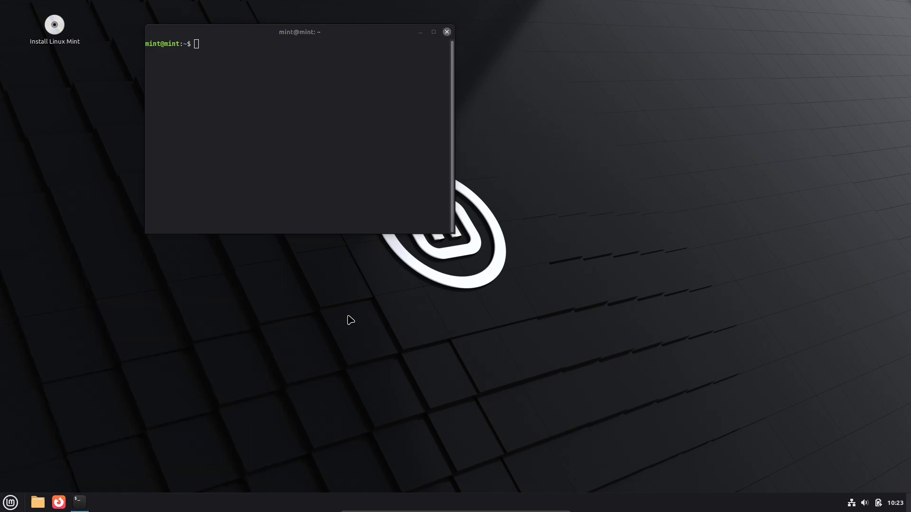
- Launch System Monitor maximized with the Disk and Network graphs collapsed
click(100, 502)
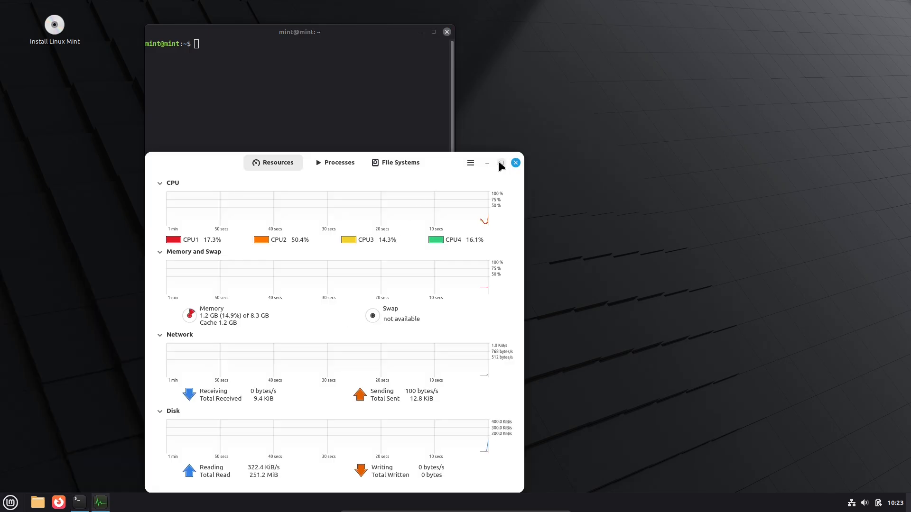
click(501, 162)
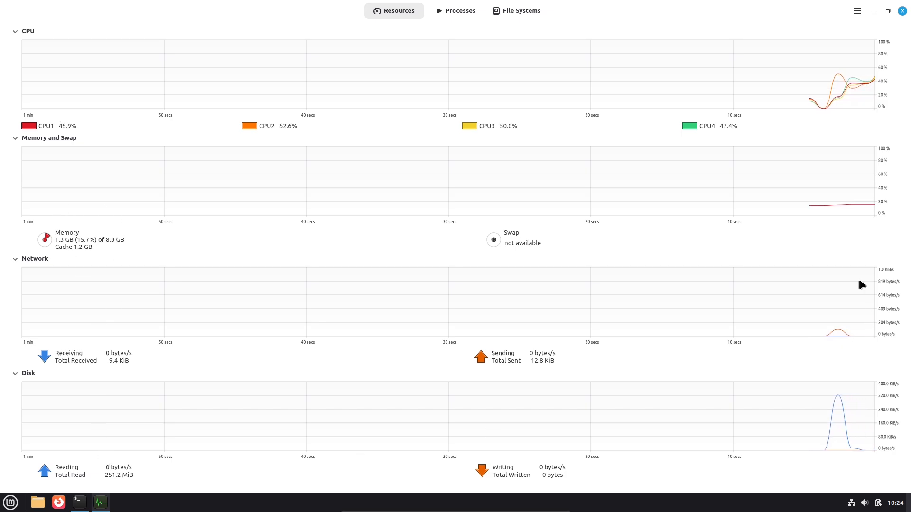
click(28, 373)
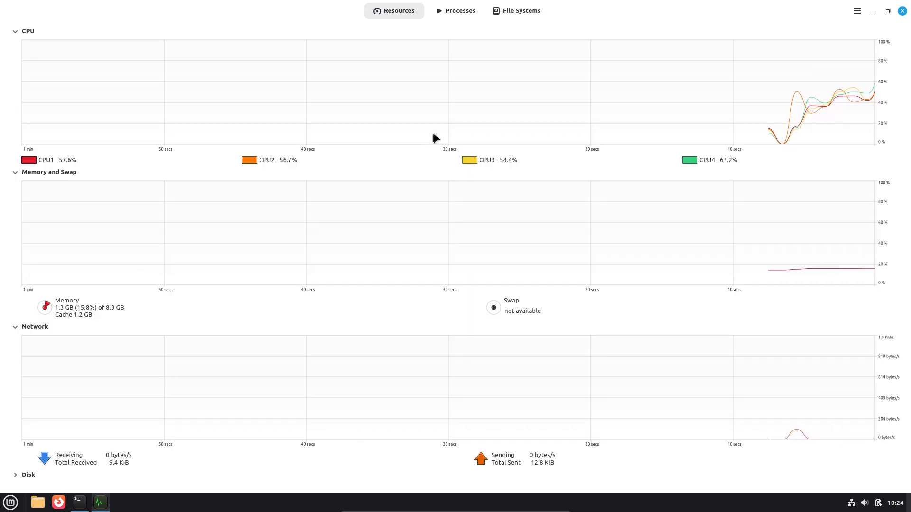
click(460, 10)
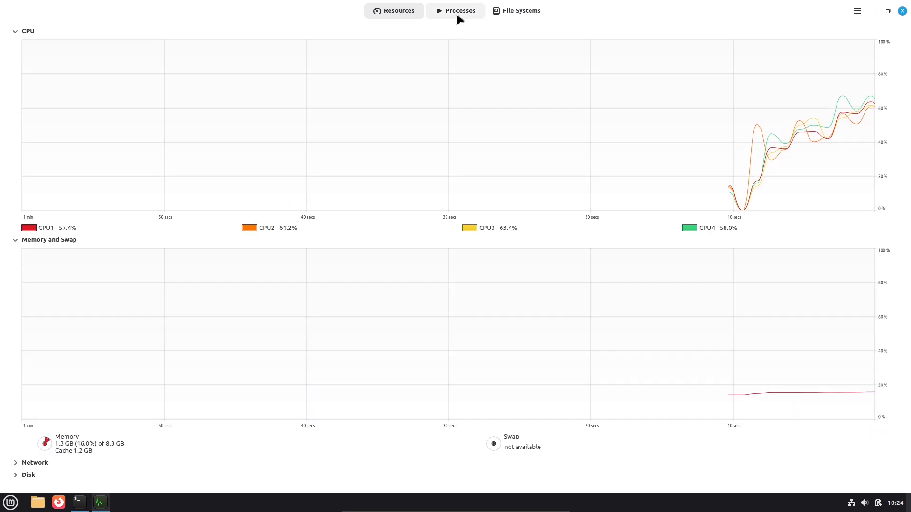
- View the Processes list, dismiss the About dialog, and return to Resources
click(456, 11)
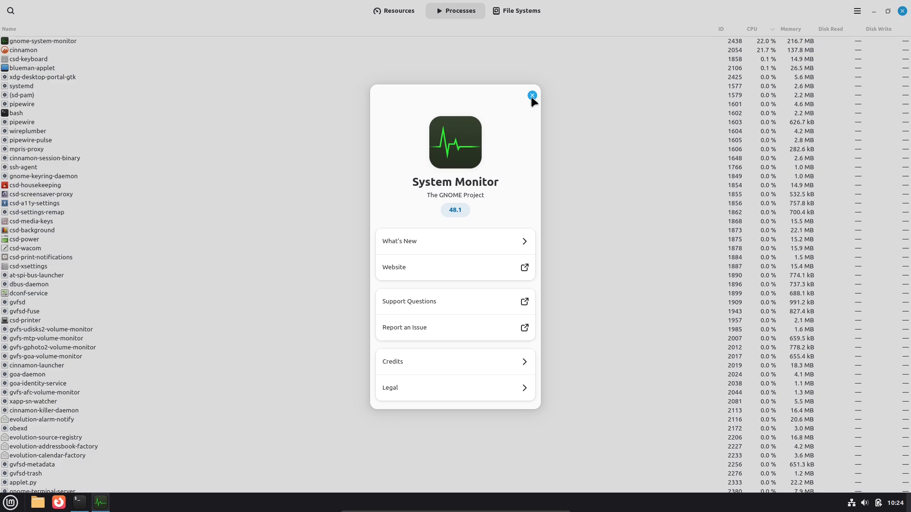
click(531, 95)
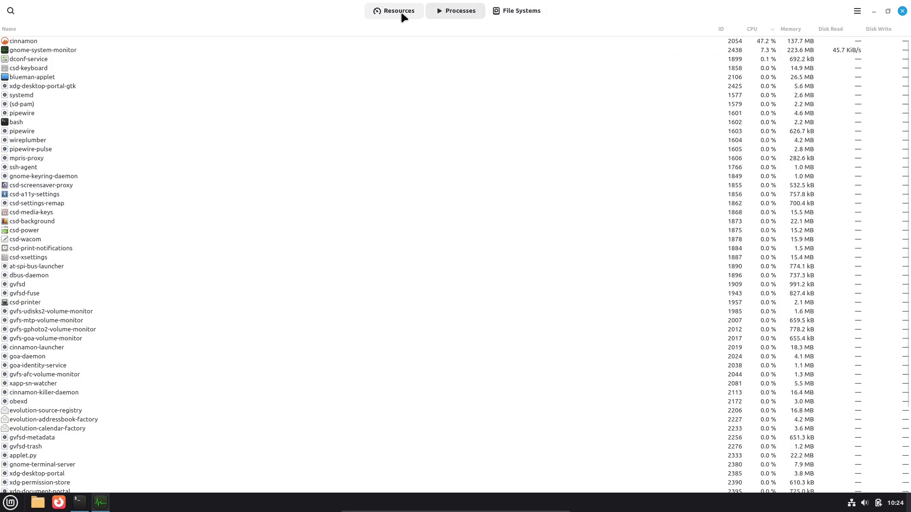
click(393, 11)
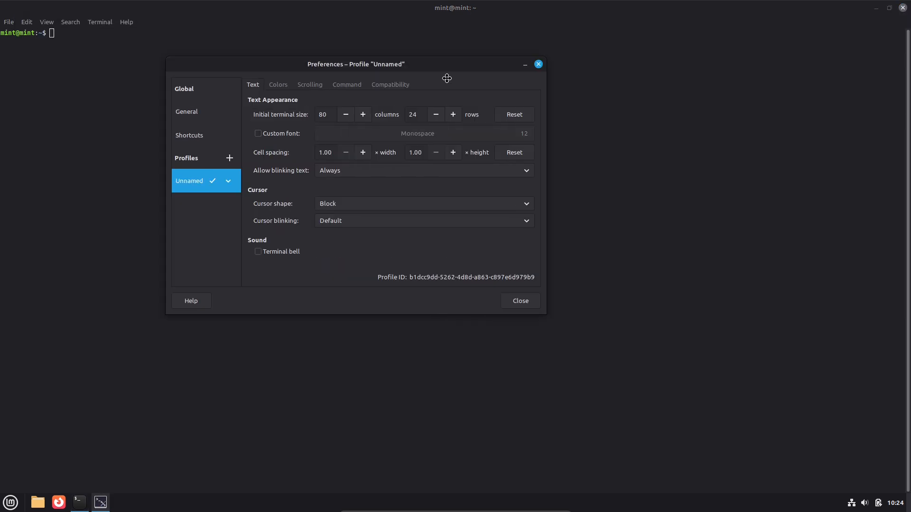
- Enable a custom font for the terminal profile and select Monospace
click(416, 133)
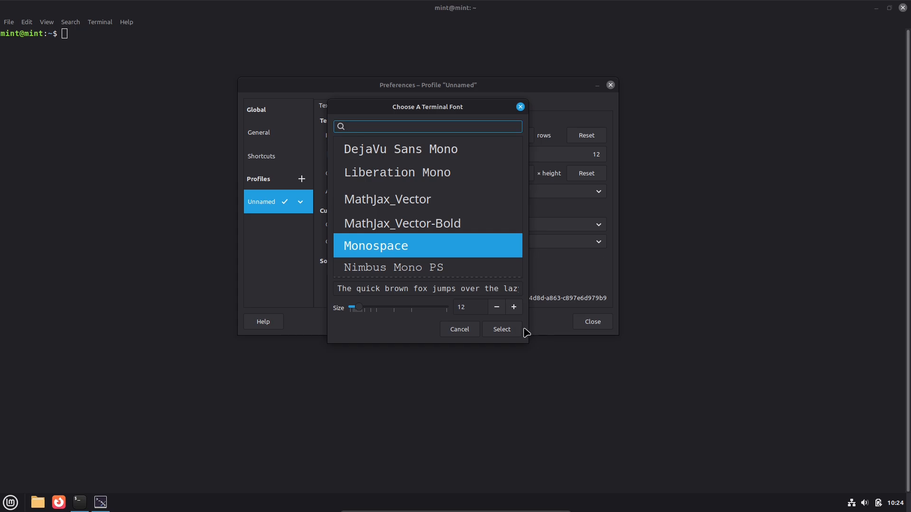
click(501, 330)
text(neofetch)
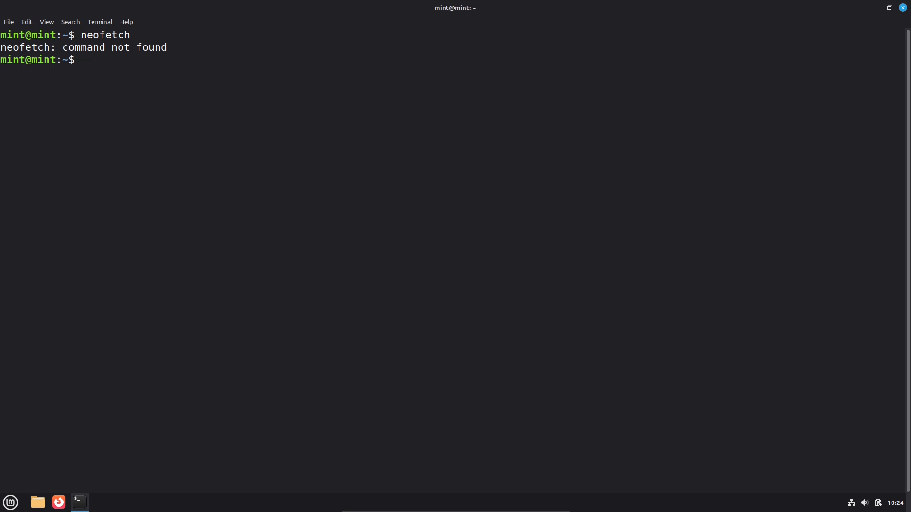
- Run 'sudo apt install neofetch', which fails to locate the package
text(sudo apt ins)
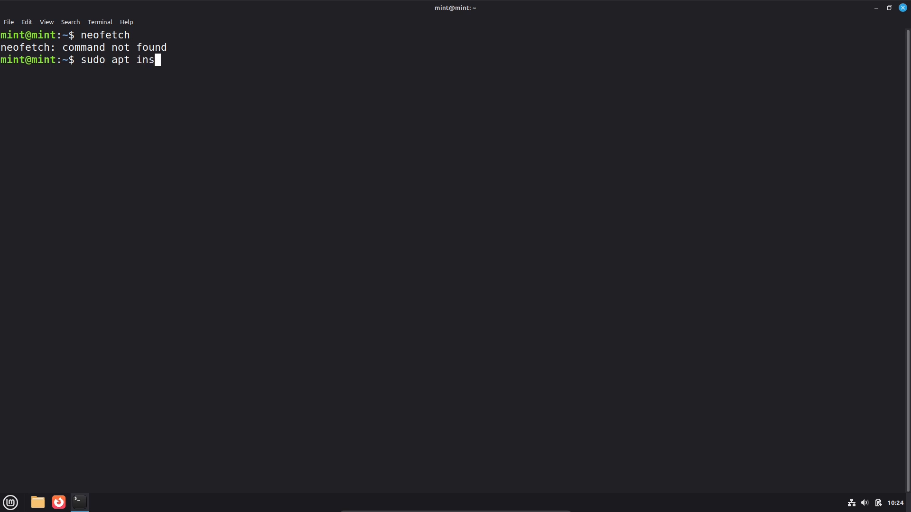
text(tall neofetch)
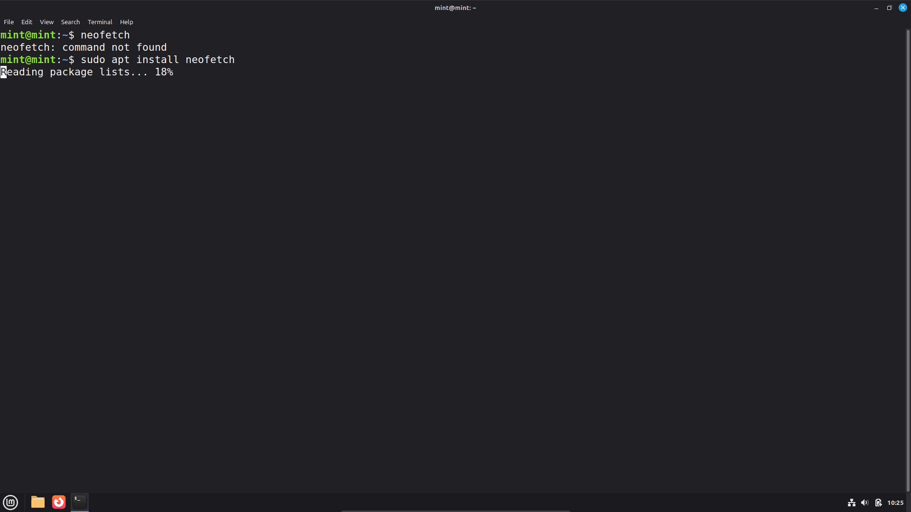
- Browse the Accessories and Administration categories in the Mint menu
click(10, 502)
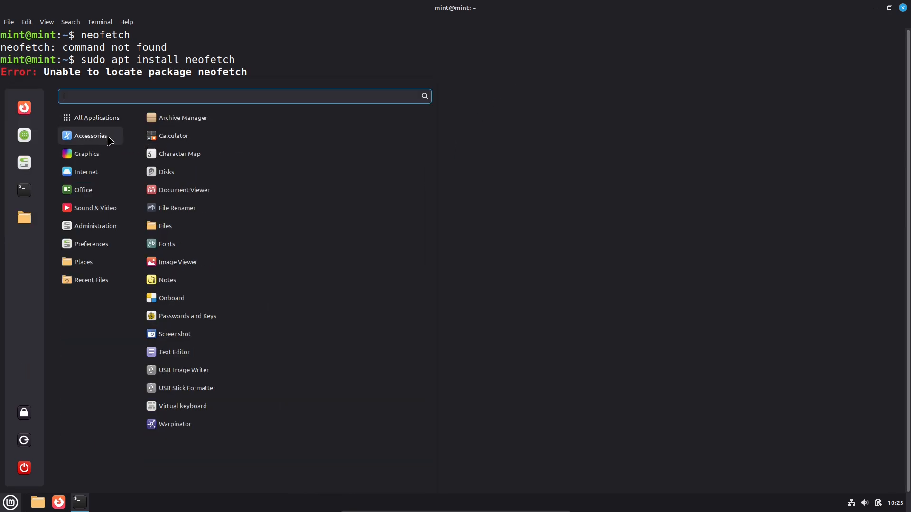
click(83, 189)
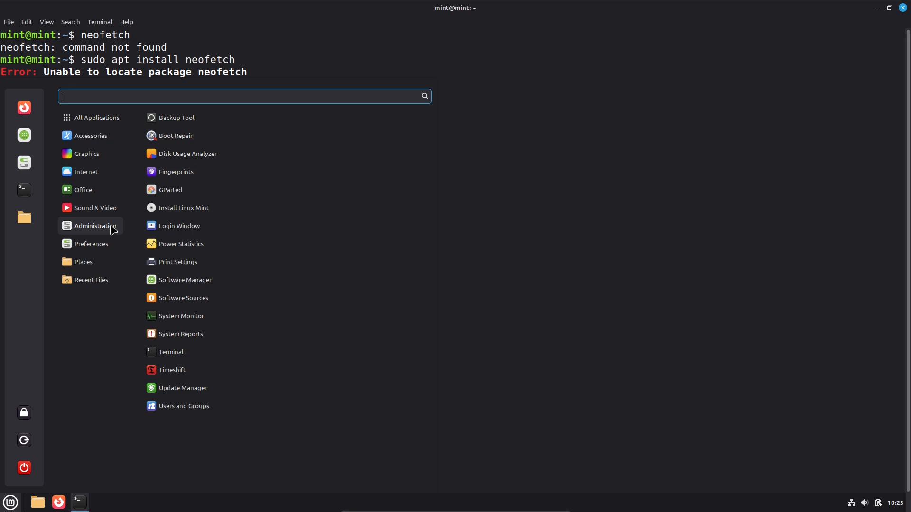
click(91, 244)
text(fastfetch)
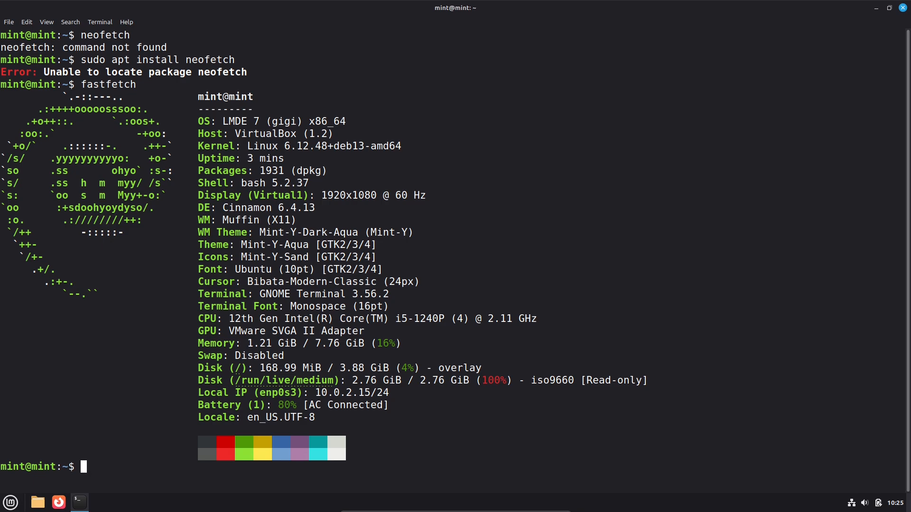
- Run cat /etc/issue, python3 --version and inxi -F to print system summaries
text(cat /etc/issue)
text(p)
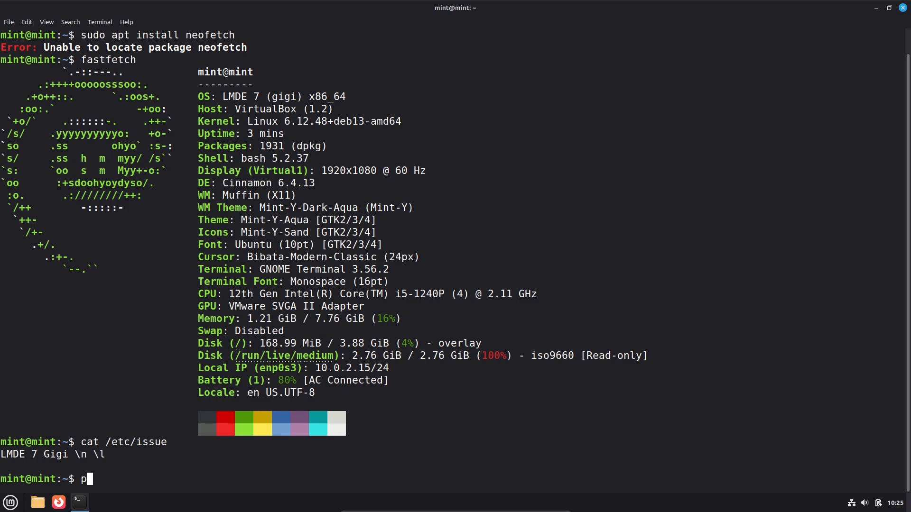
text(ython3 --)
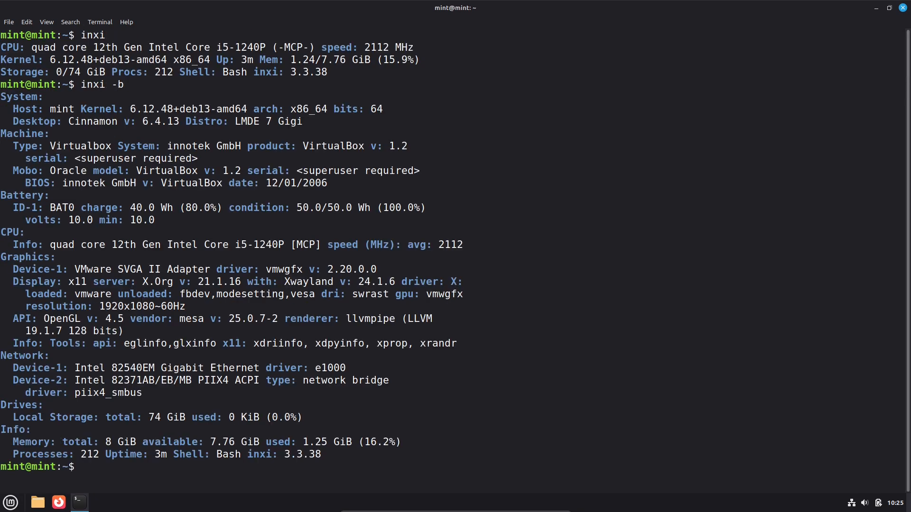
text(inxi -F)
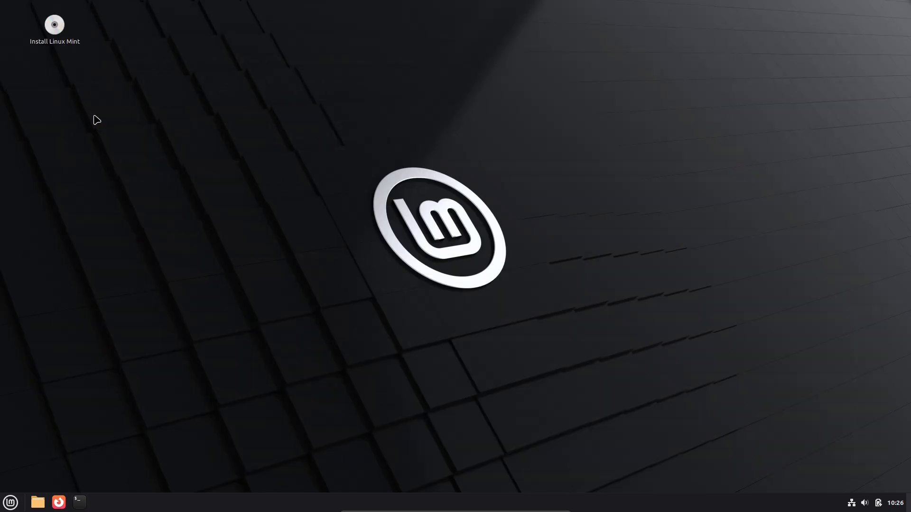
mouse_move(104, 123)
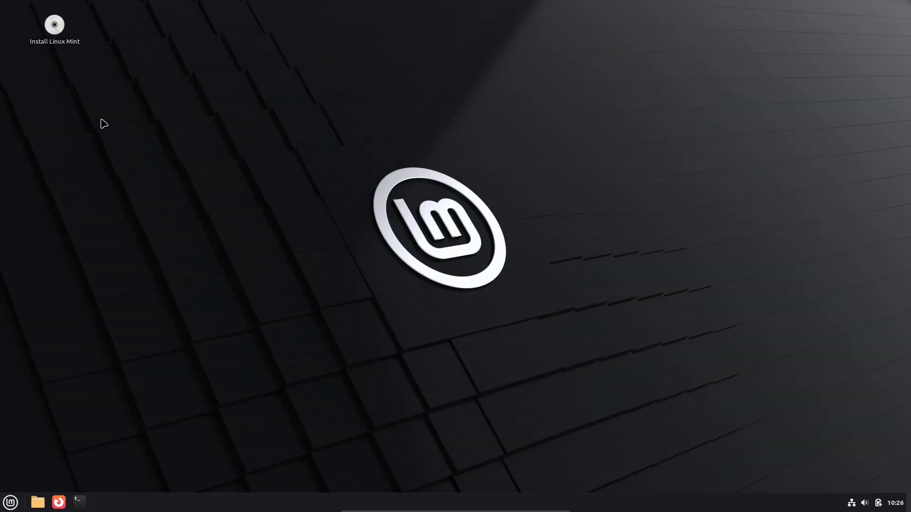
mouse_move(493, 279)
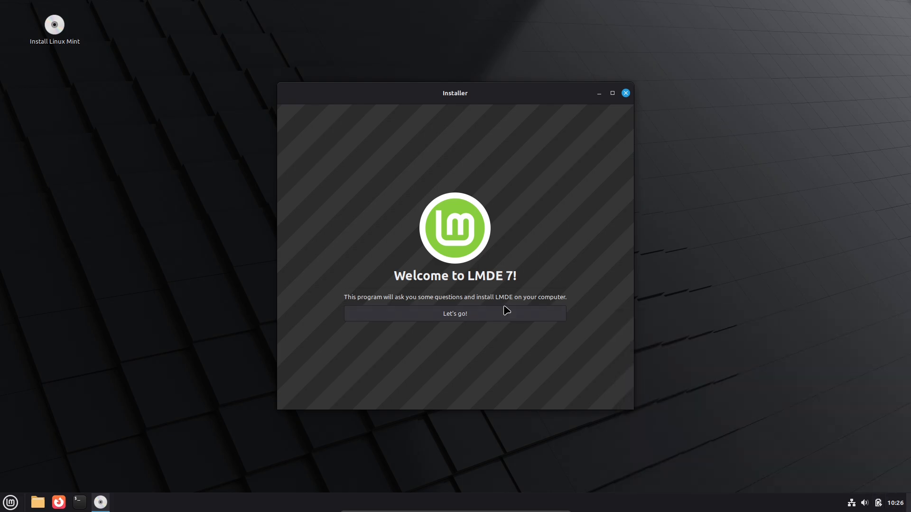
- Start the installer, accept English (United States), the Asia/Kathmandu timezone and keyboard layout
click(455, 313)
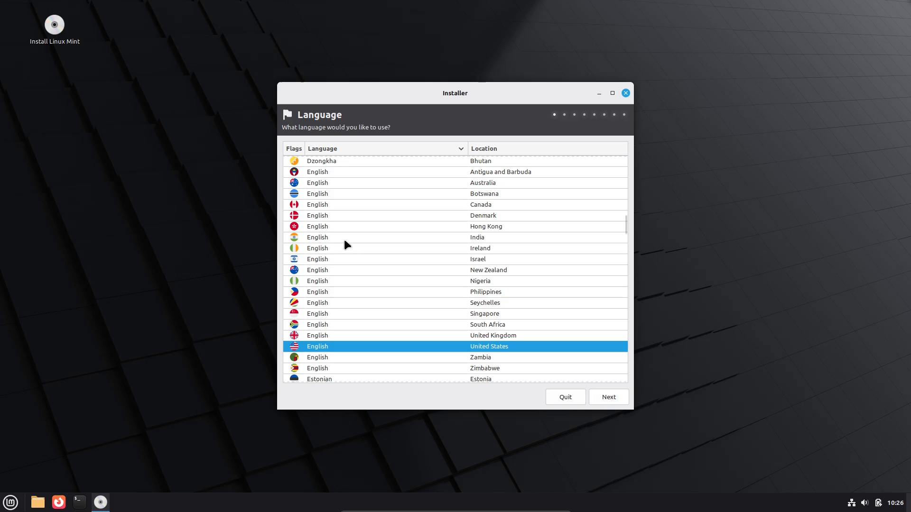
click(608, 397)
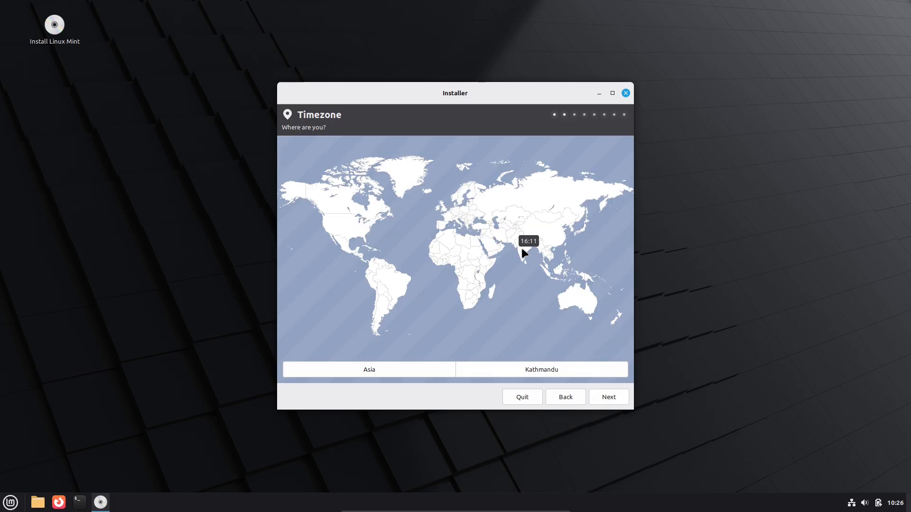
click(608, 396)
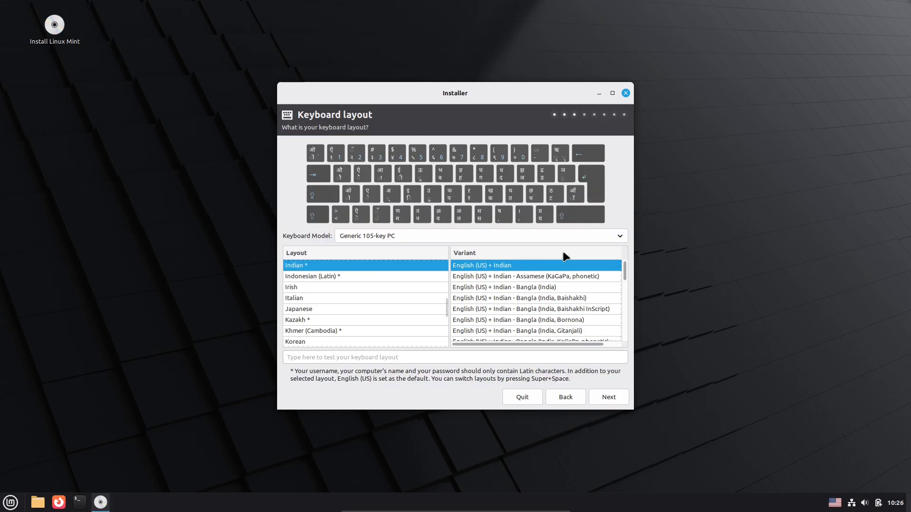
click(607, 397)
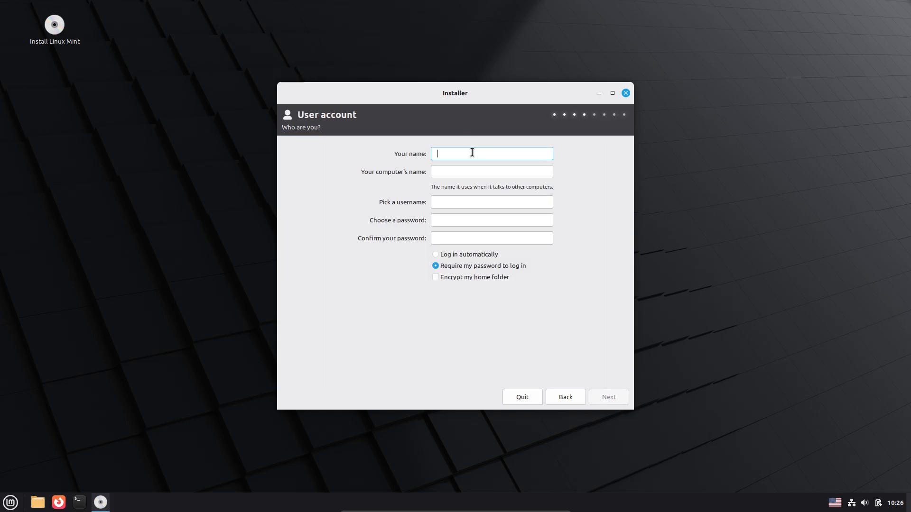
- Fill the user account as asklinux with a password and continue to Installation Type
text(asklinnux)
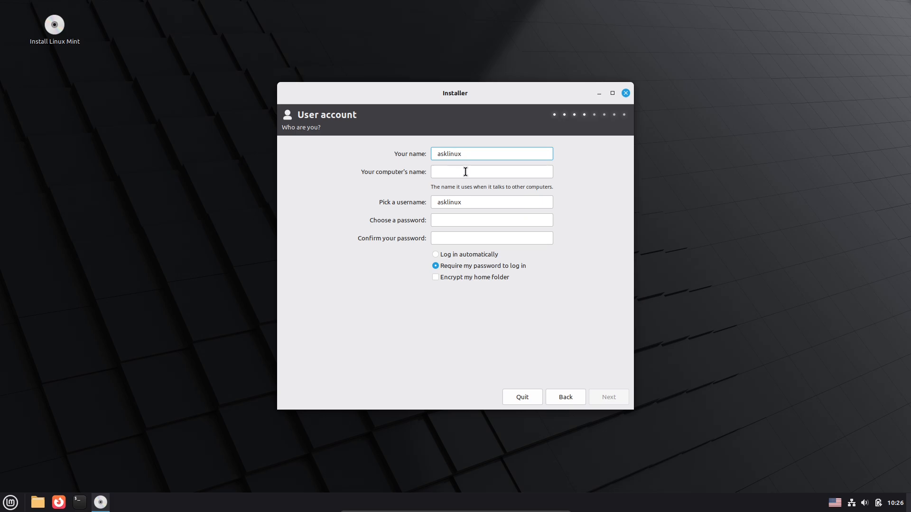
text(asklinux)
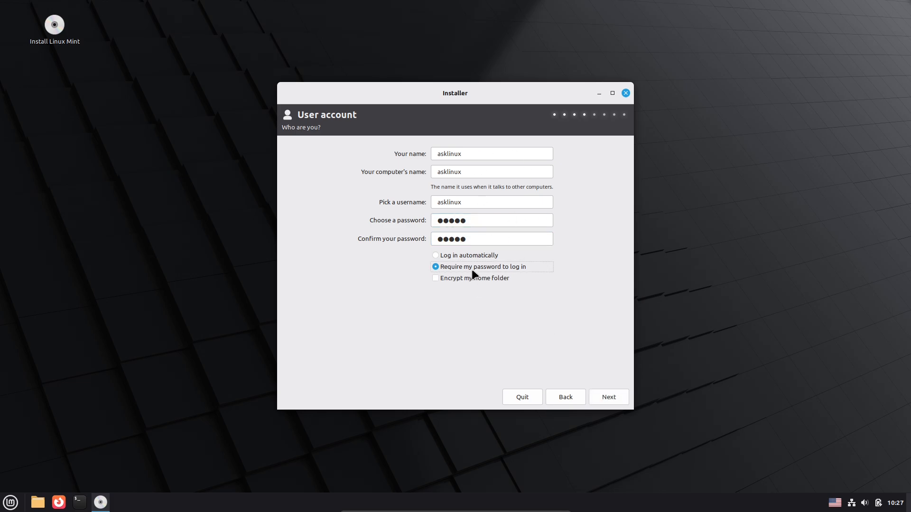
click(607, 396)
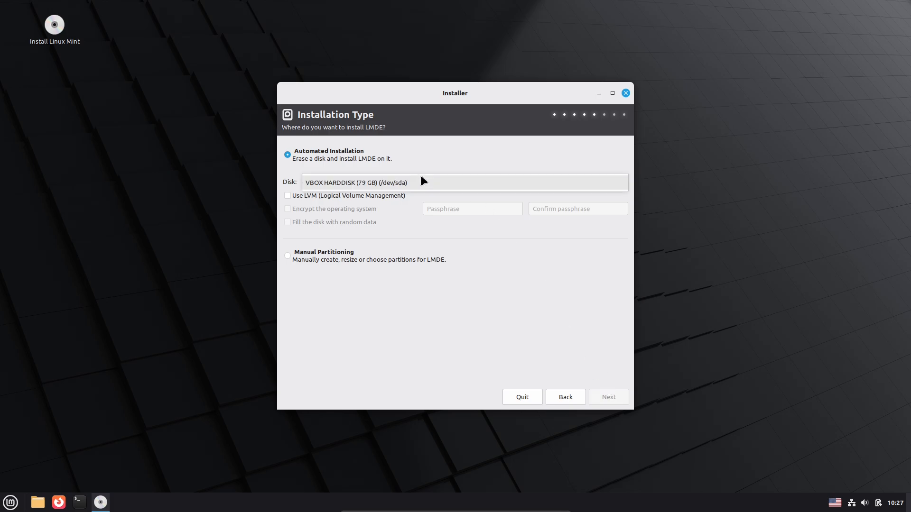
- Select the VBOX HARDDISK, try Manual Partitioning, revert to Automated Installation, then quit
click(287, 196)
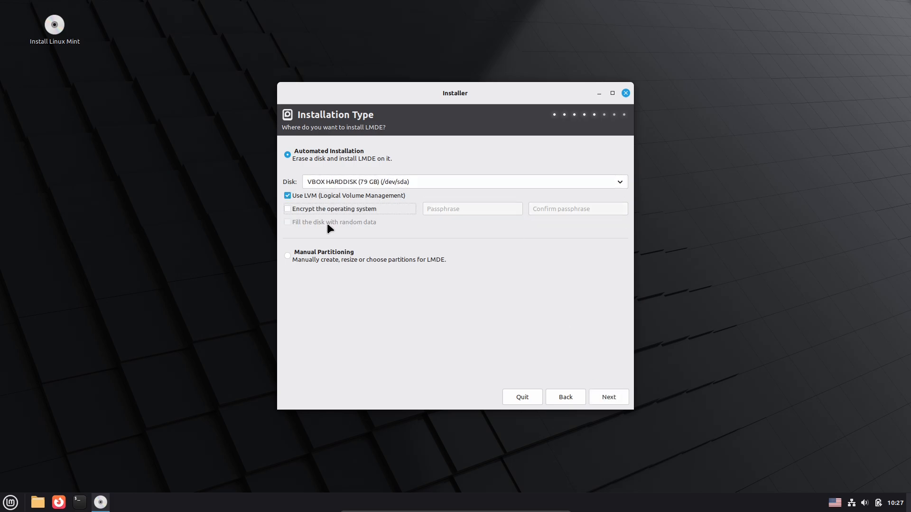
click(287, 255)
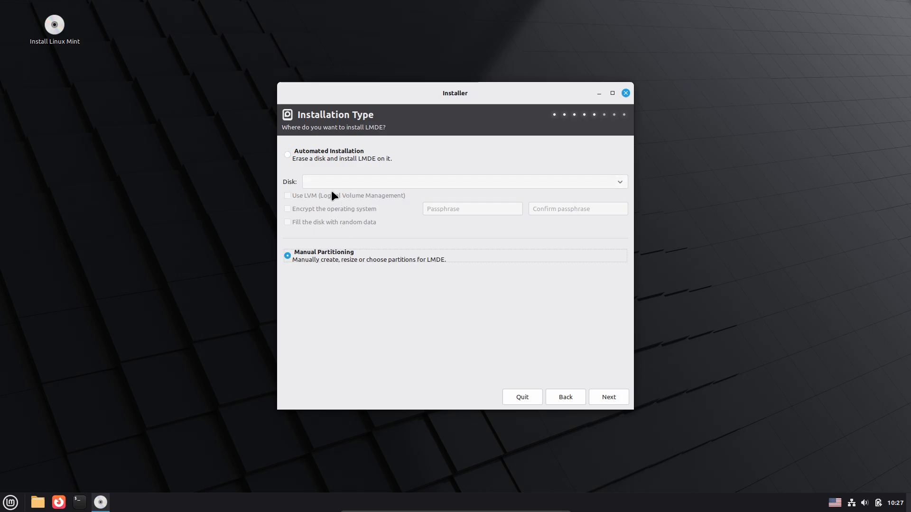
click(288, 153)
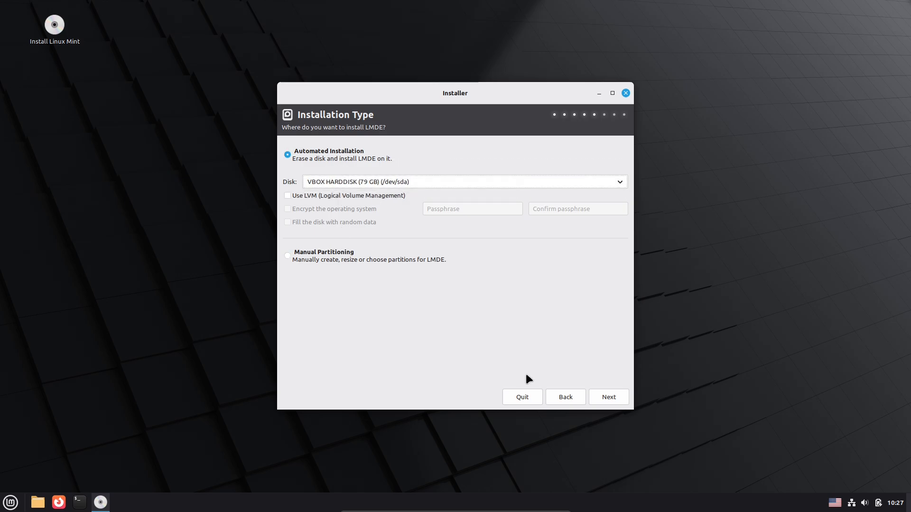
click(607, 396)
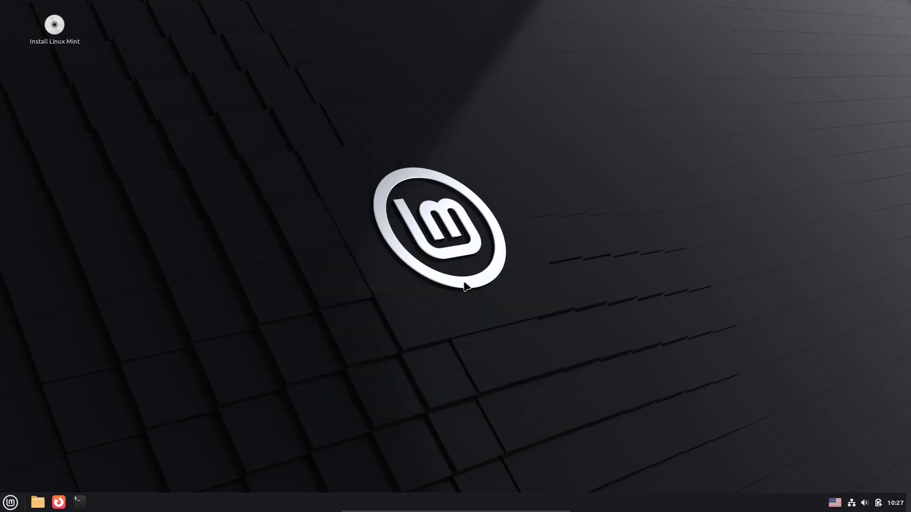
- Launch System Settings from the Mint menu
click(9, 502)
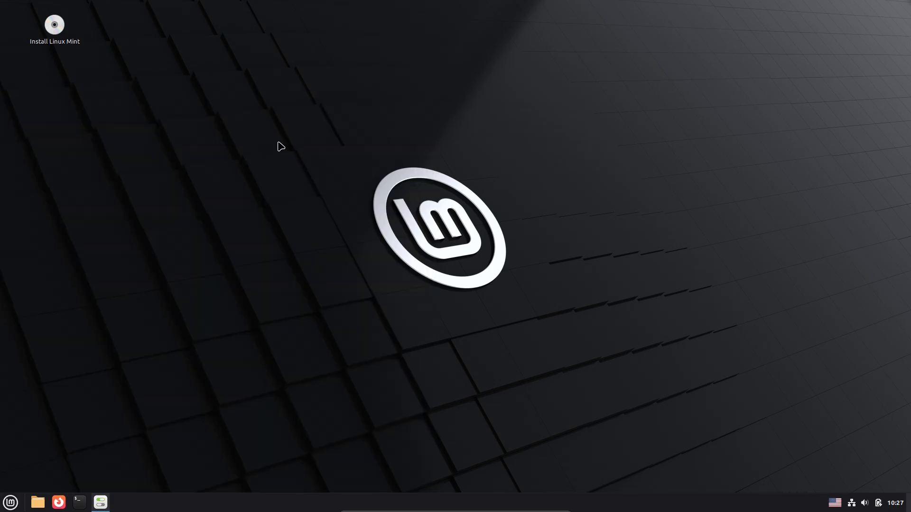
click(99, 502)
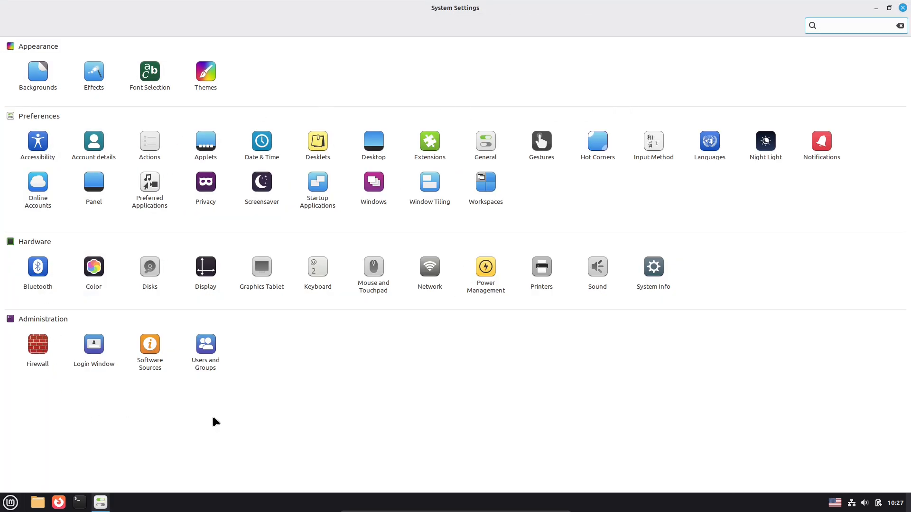
- View the Night Light and Gestures settings pages, returning to the overview each time
click(765, 141)
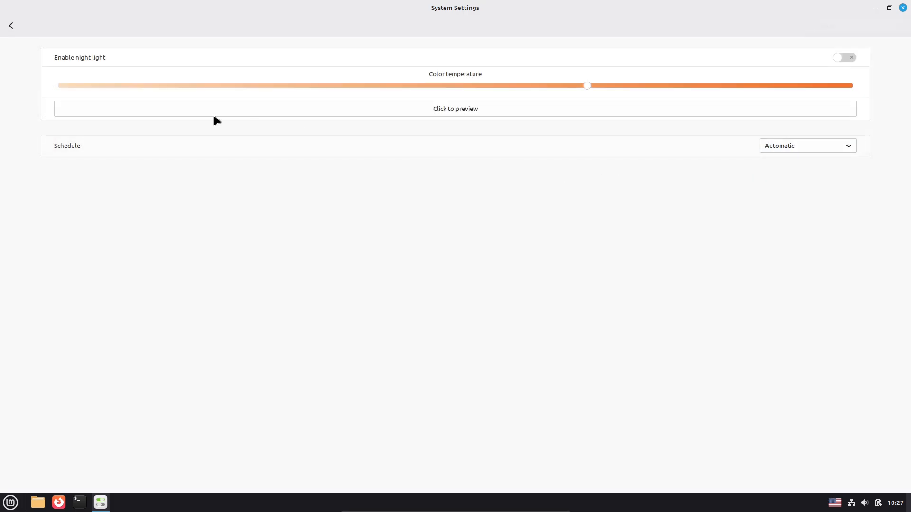
click(10, 26)
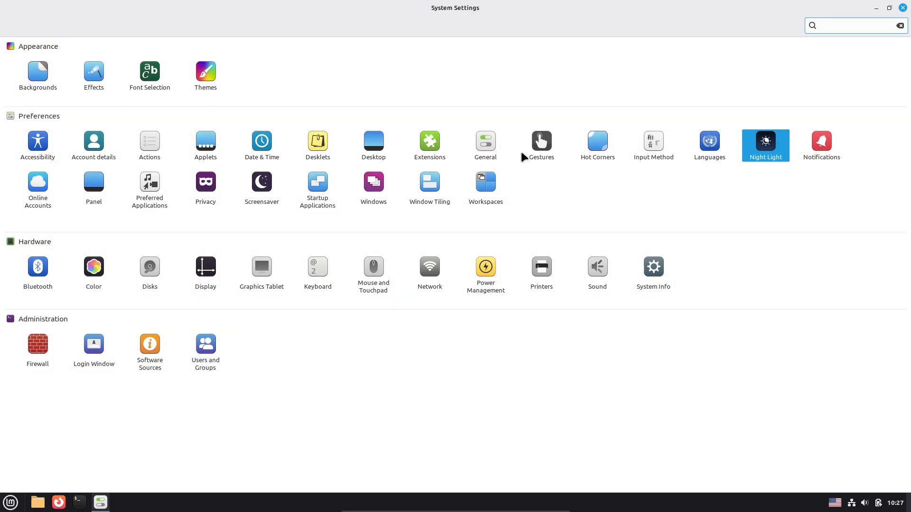
click(540, 140)
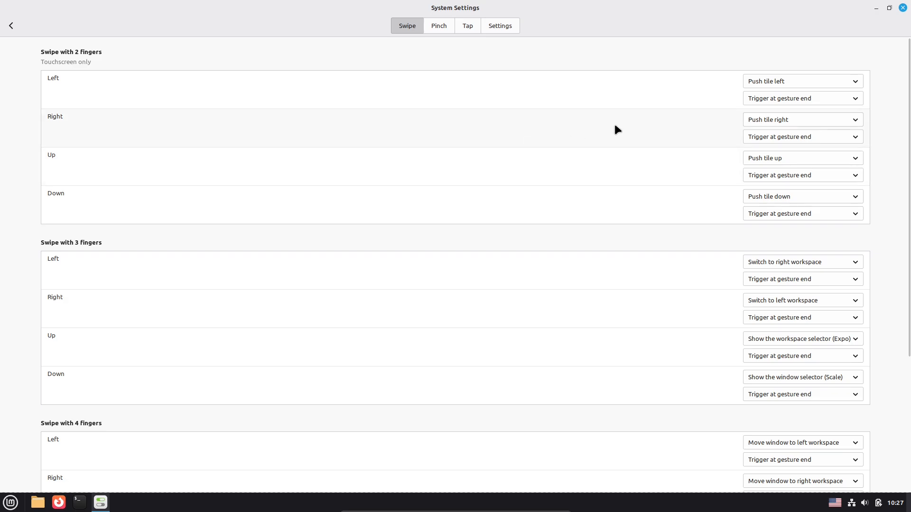
click(10, 25)
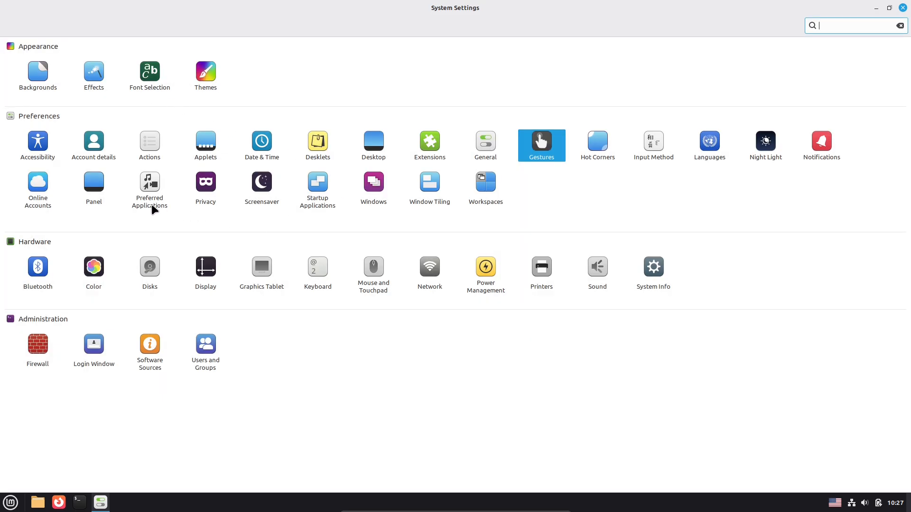
- View Power Management and Backgrounds, then go to the Themes page
click(485, 267)
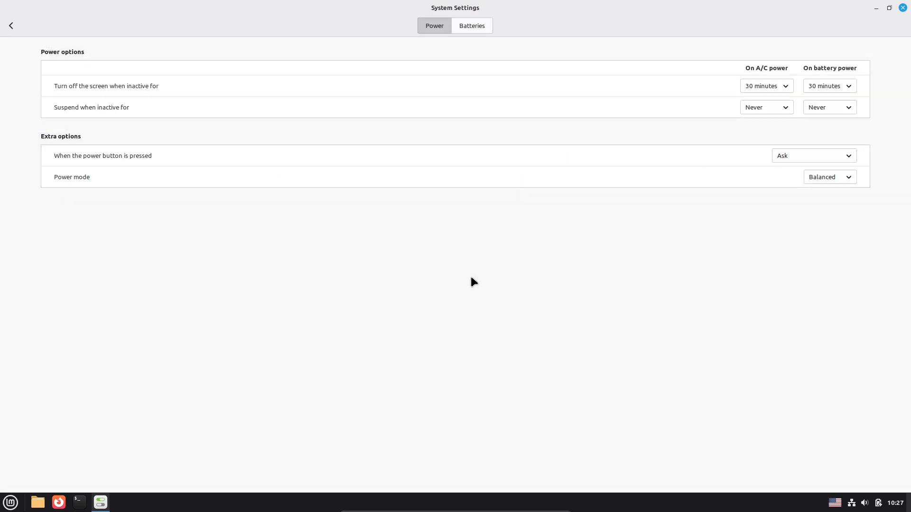
click(10, 25)
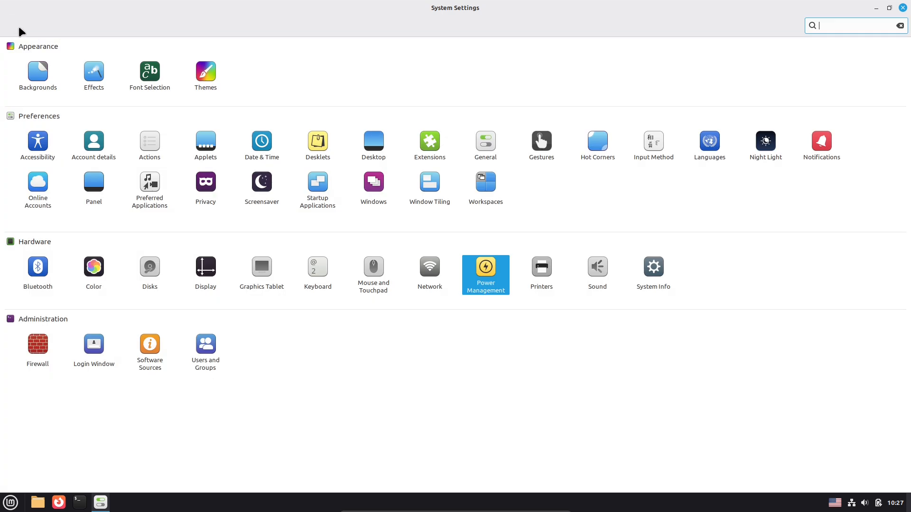
click(37, 74)
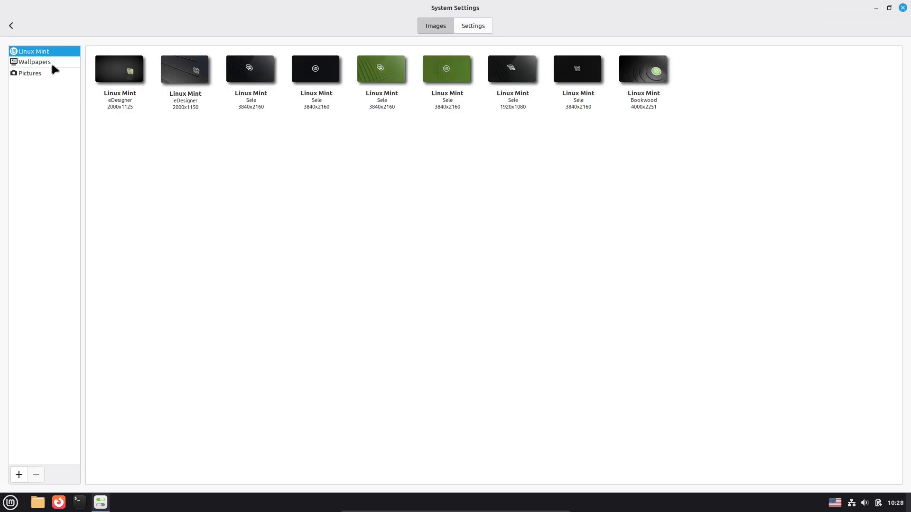
click(34, 61)
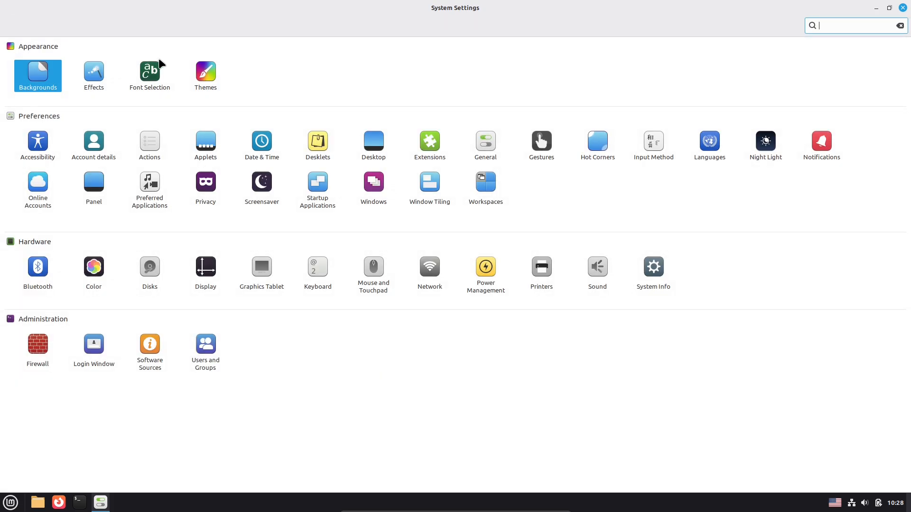
click(205, 76)
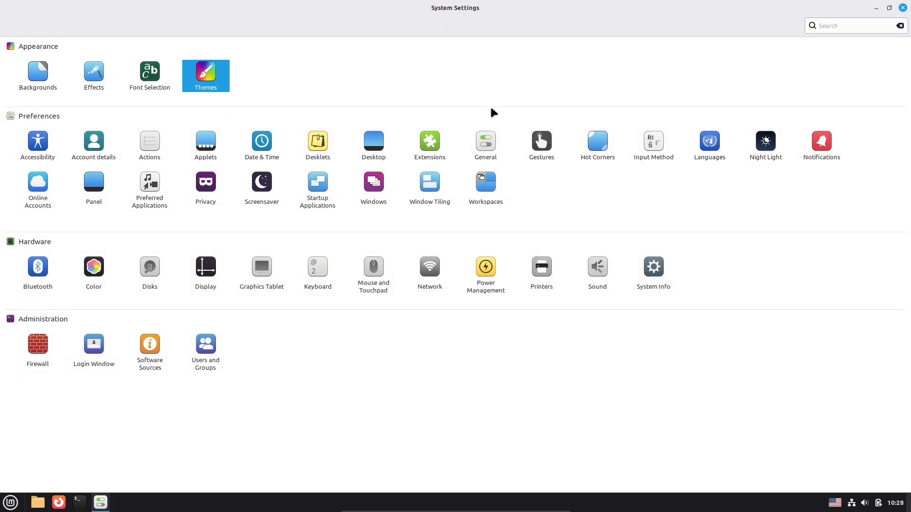
mouse_move(379, 172)
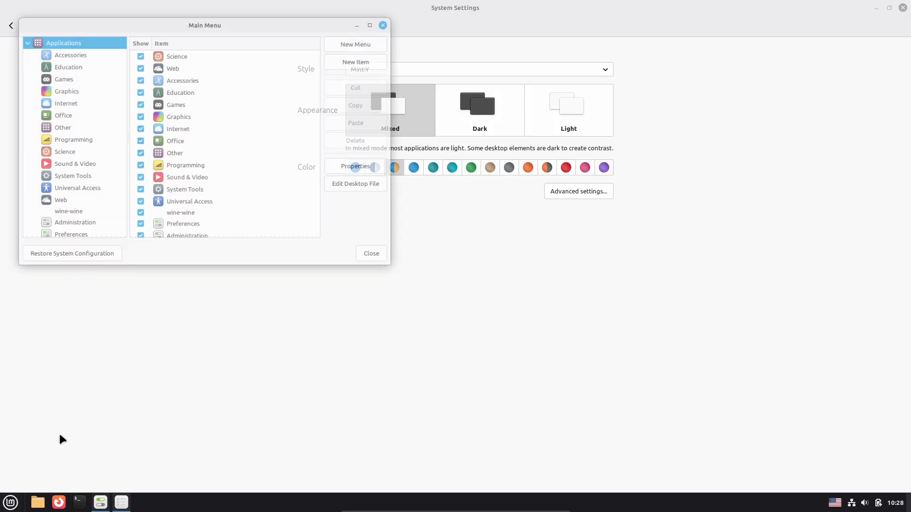
- Close the Main Menu editor, browse the downloadable themes list, then close System Settings
drag(204, 25, 238, 100)
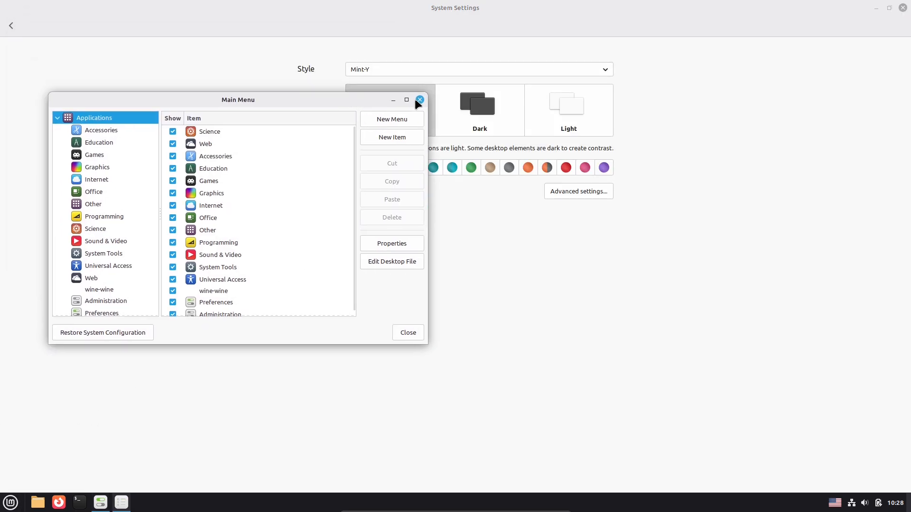
click(418, 100)
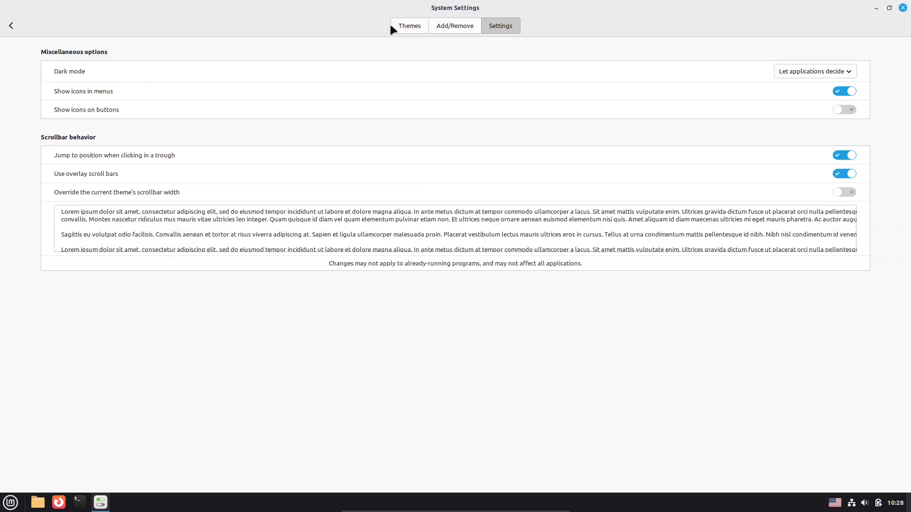
click(409, 26)
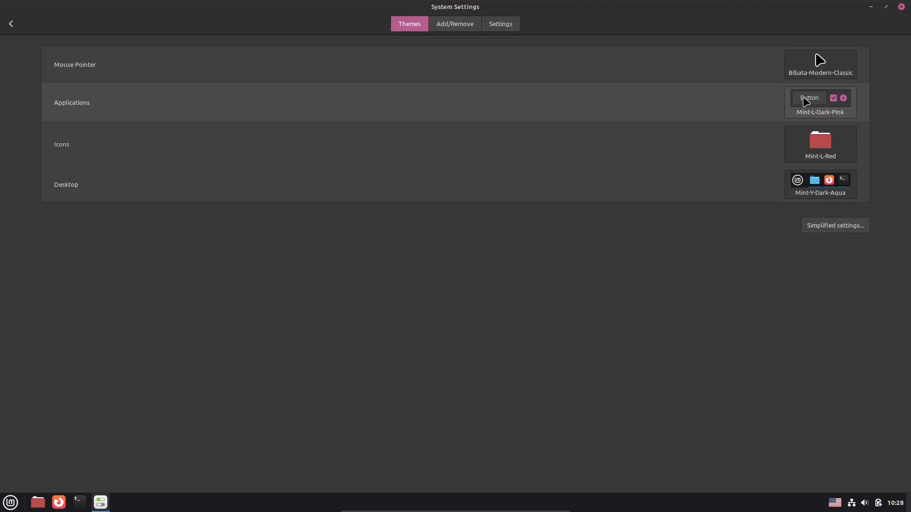
click(455, 23)
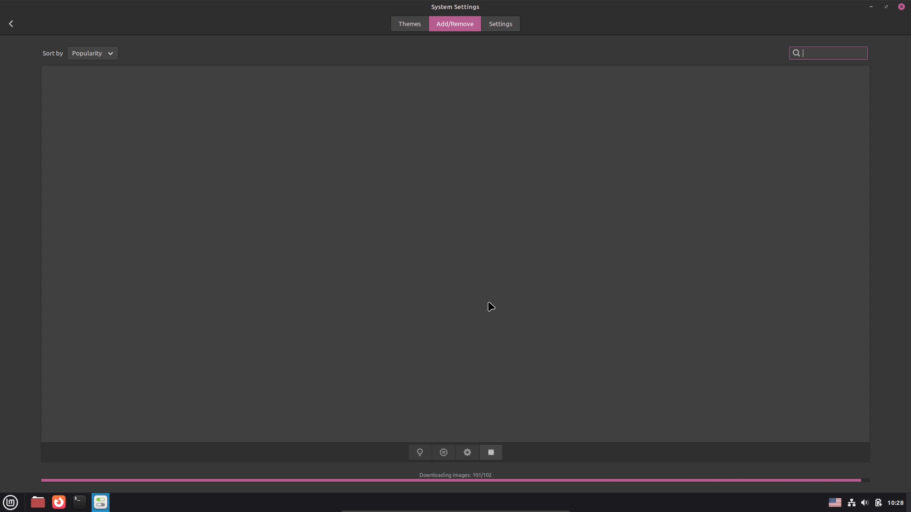
mouse_move(524, 444)
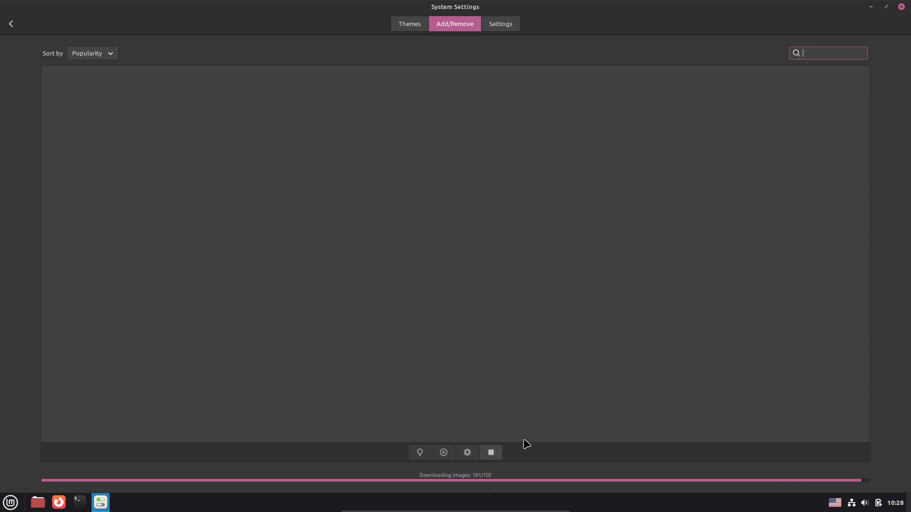
mouse_move(475, 422)
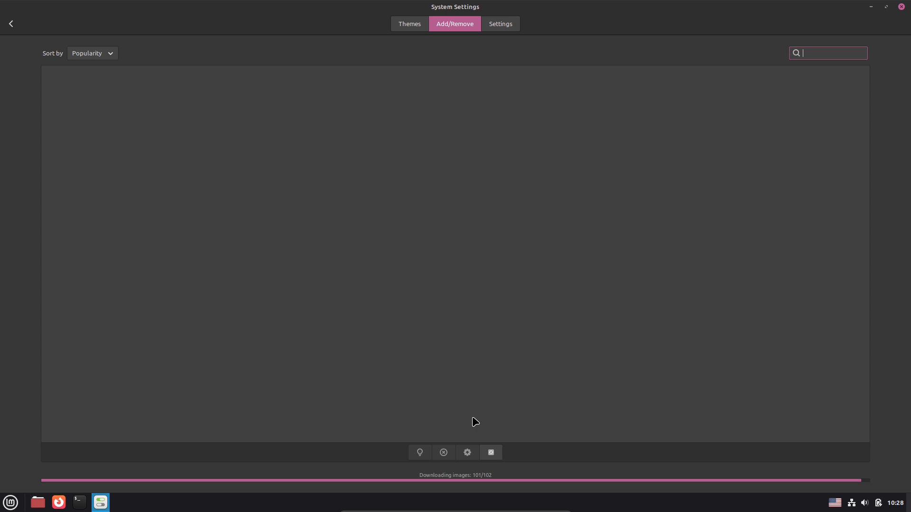
mouse_move(513, 466)
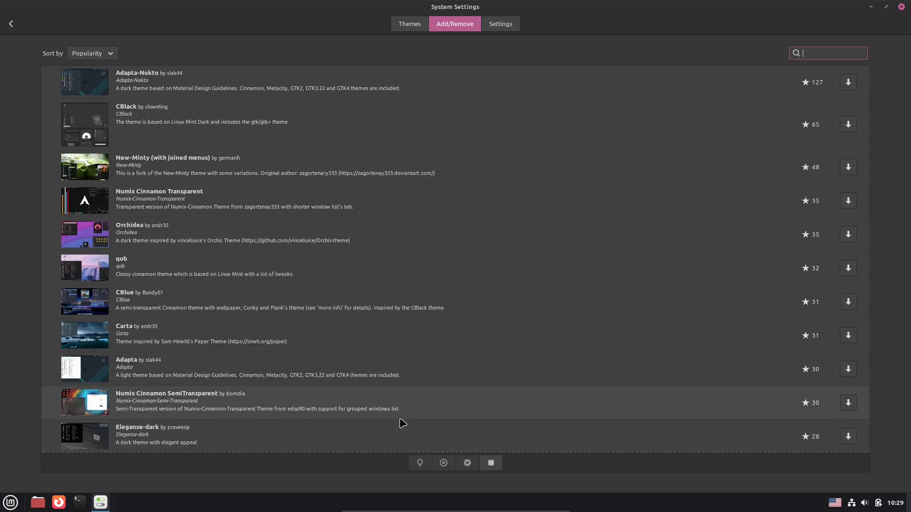
click(409, 24)
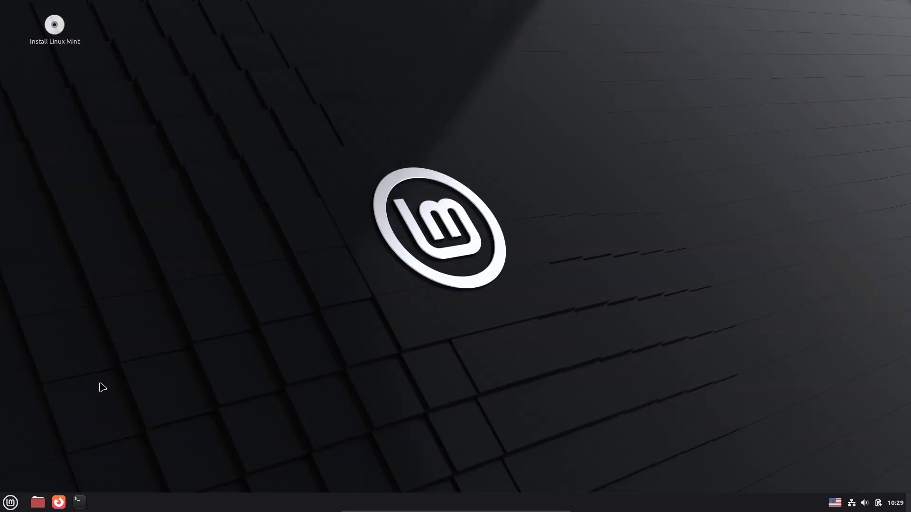
- Launch Software Manager maximised, view its Preferences, and search for 'obs'
click(10, 503)
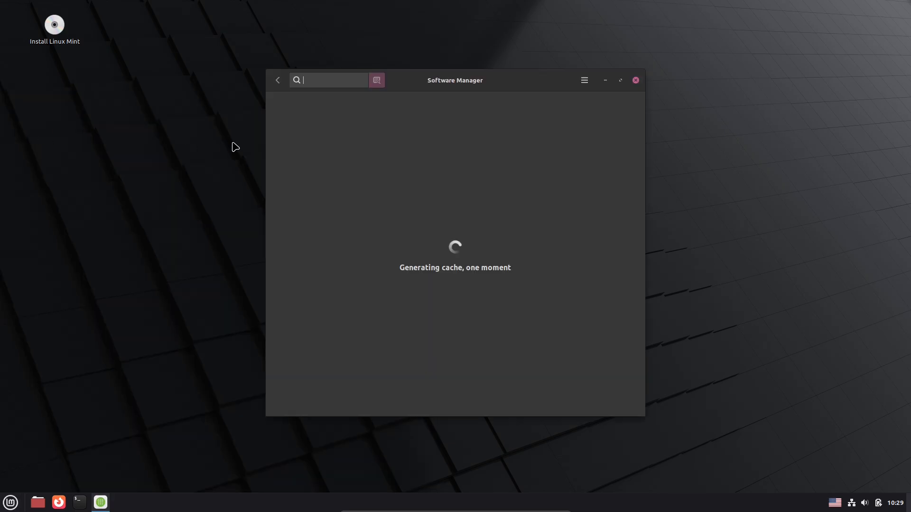
click(620, 80)
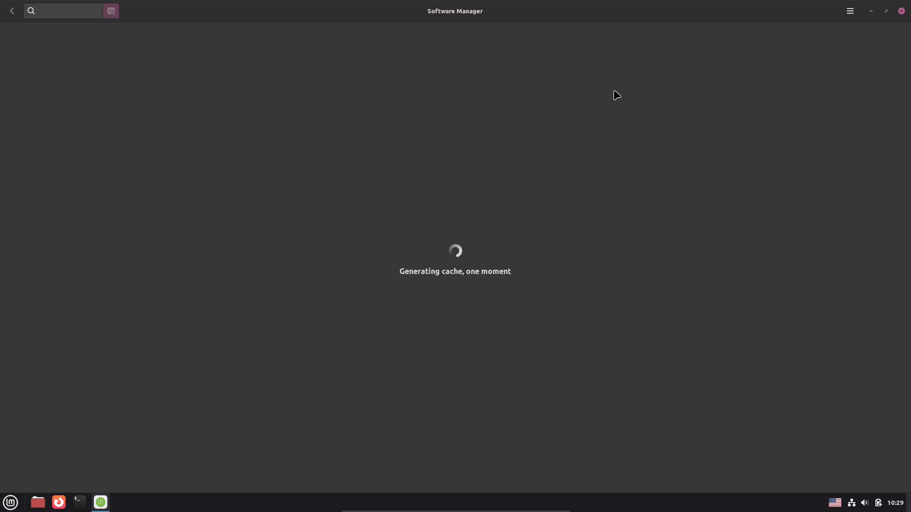
mouse_move(805, 77)
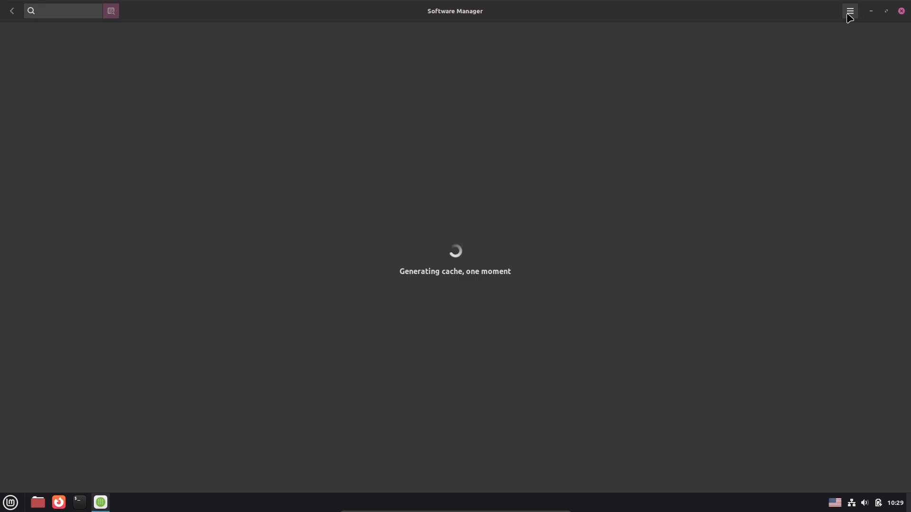
click(849, 10)
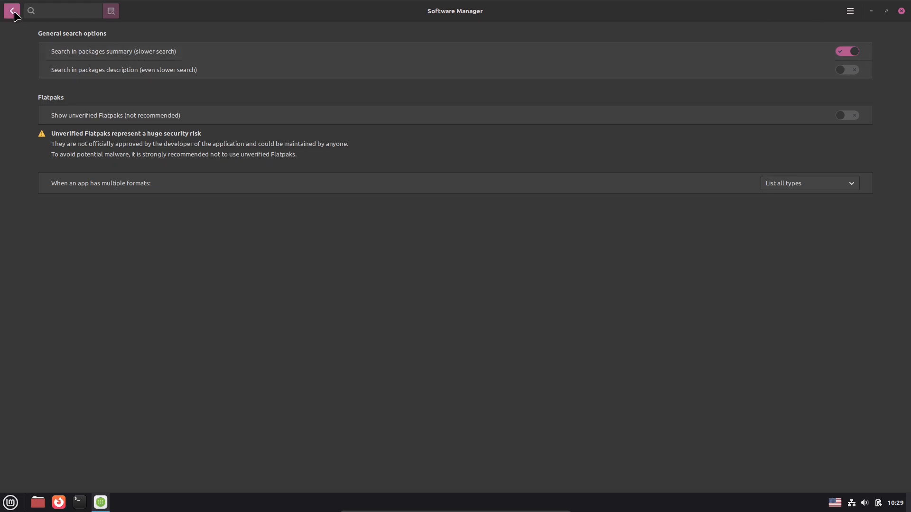
click(11, 11)
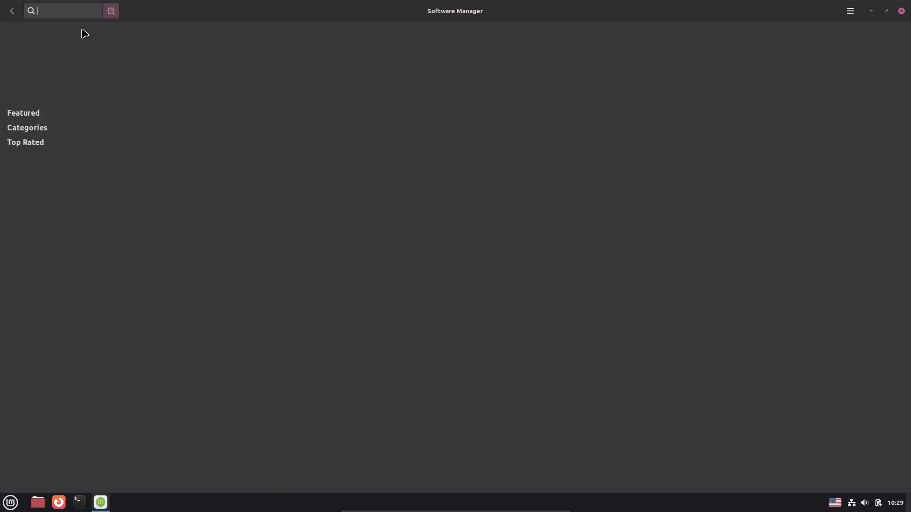
mouse_move(82, 11)
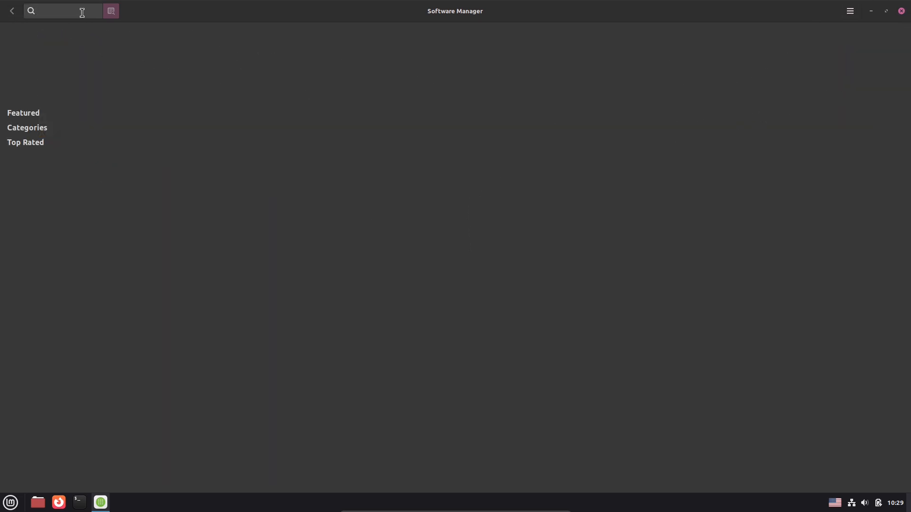
text(obs)
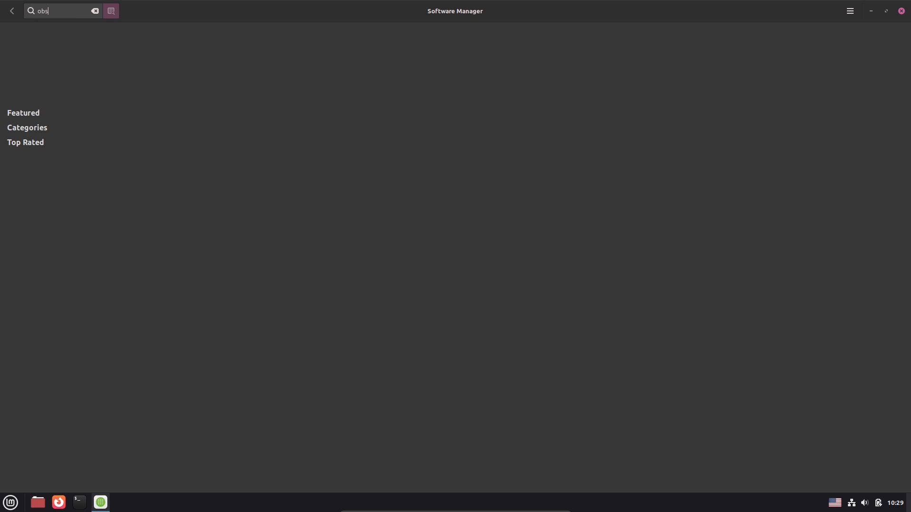
mouse_move(58, 503)
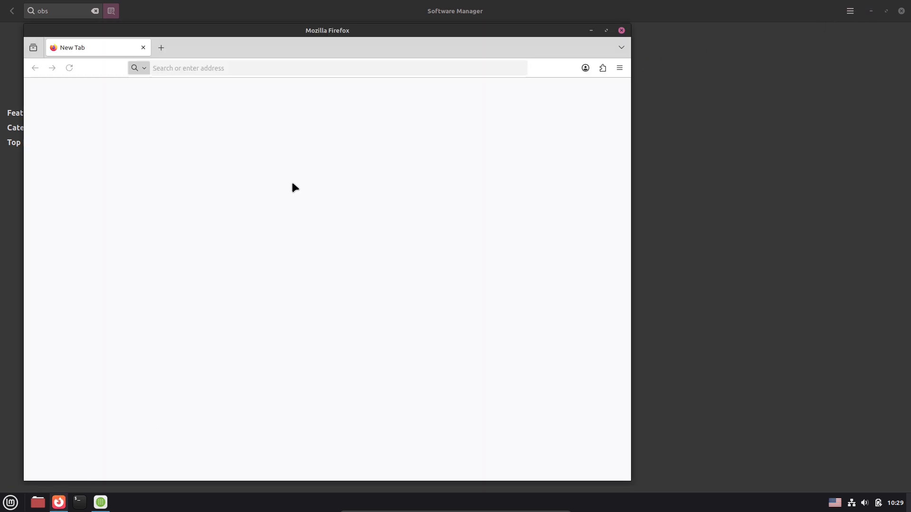
- Show About Firefox (version 143.0.3) and run a web search for 'linux'
click(619, 68)
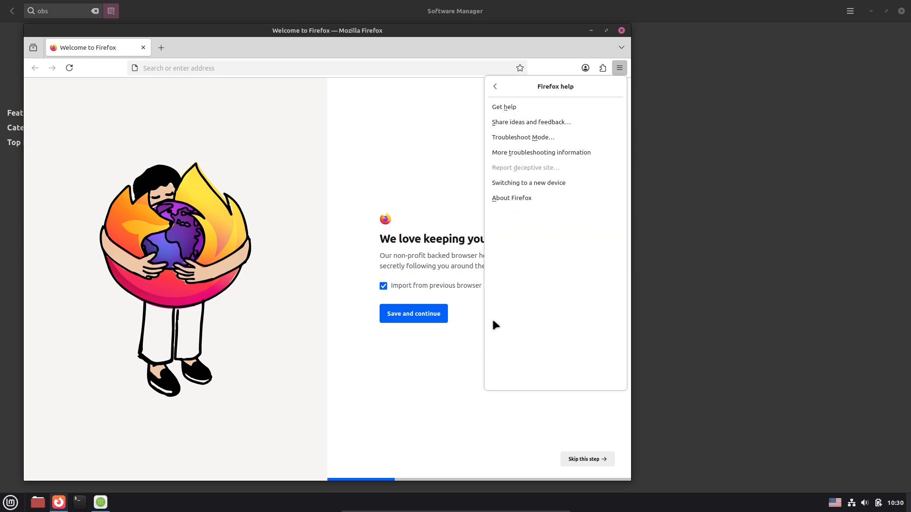
click(511, 197)
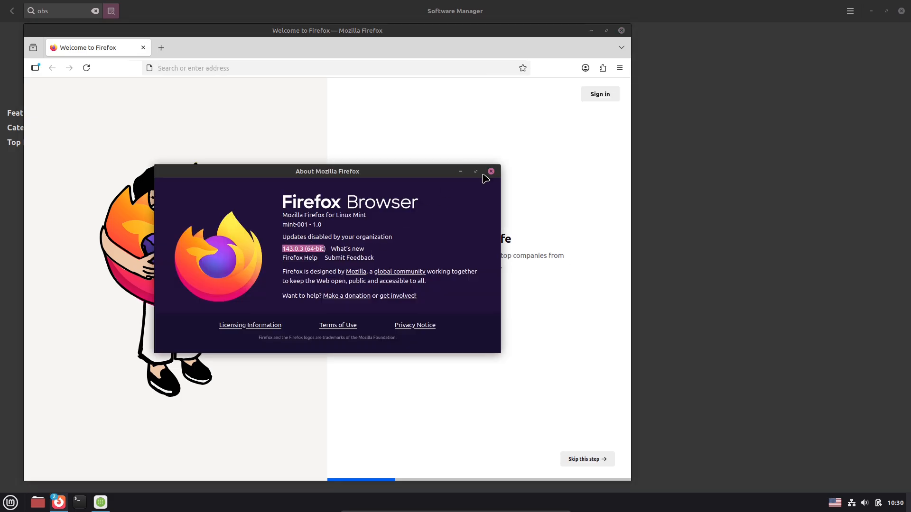
text(linux)
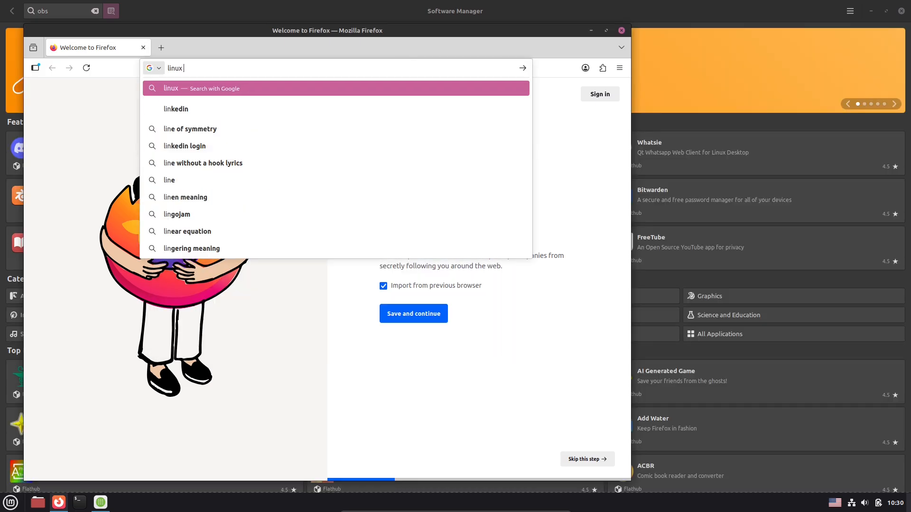
key(BackSpace)
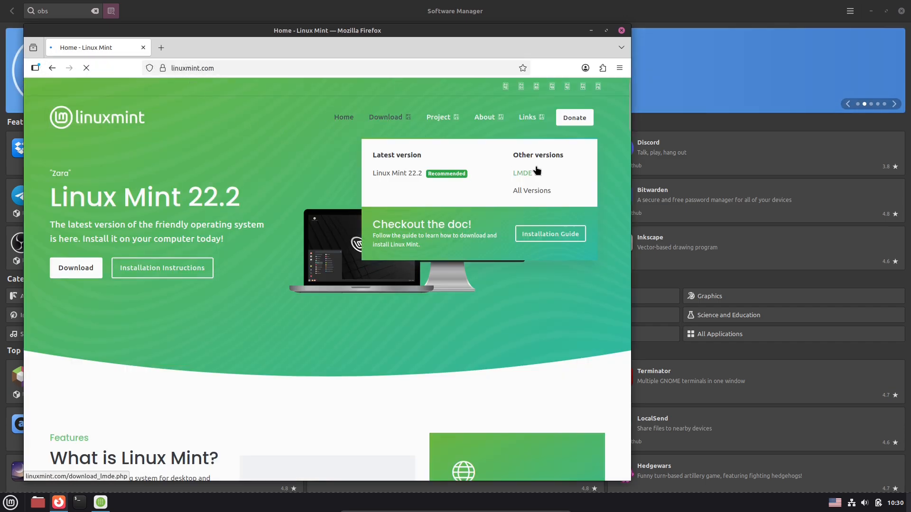
- Browse the LMDE 7 Cinnamon Edition download page on linuxmint.com
click(522, 173)
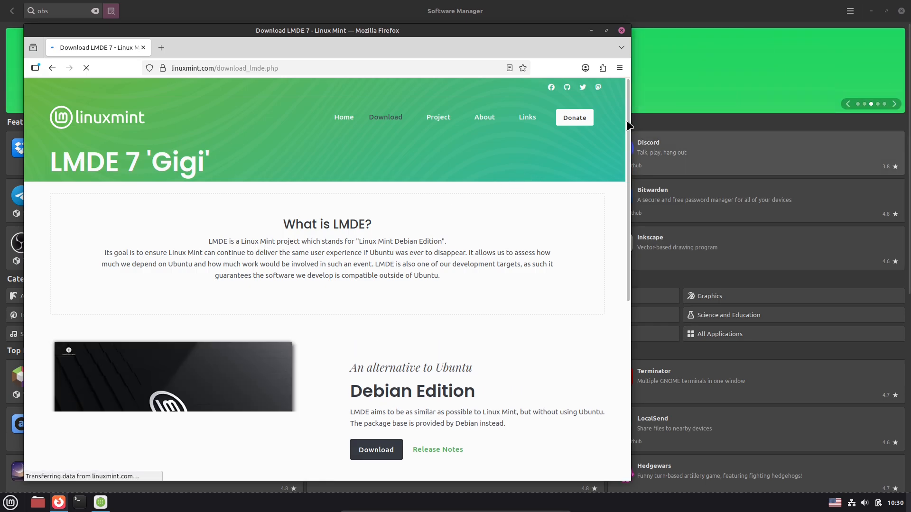
scroll(down, 3)
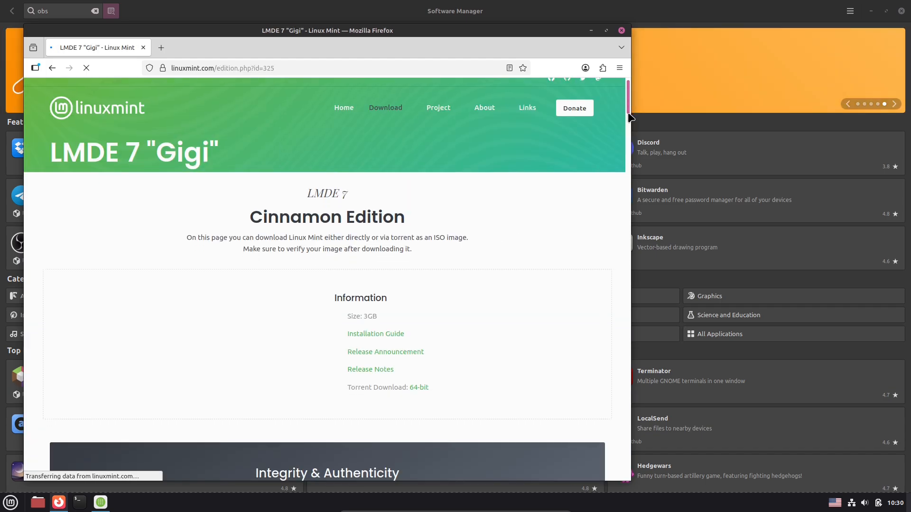
scroll(down, 3)
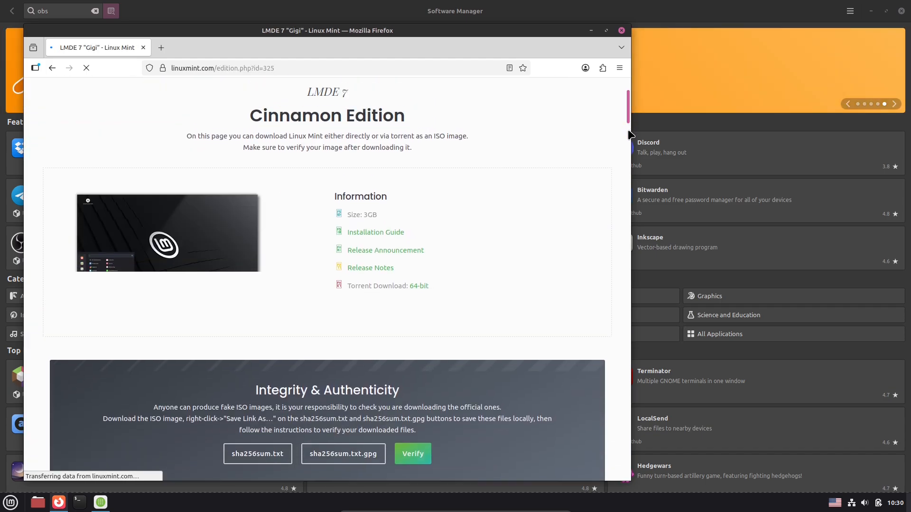
scroll(down, 3)
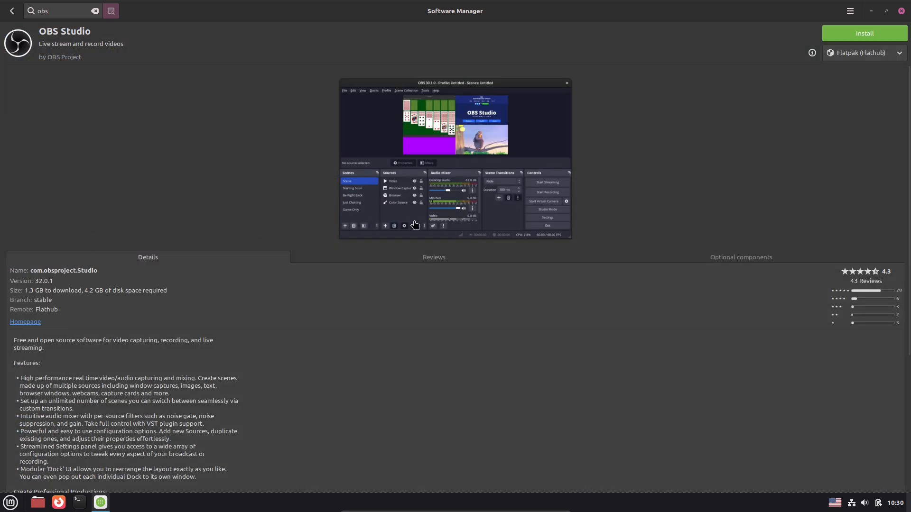
- Log out of the Cinnamon session from the Mint menu and confirm
click(864, 53)
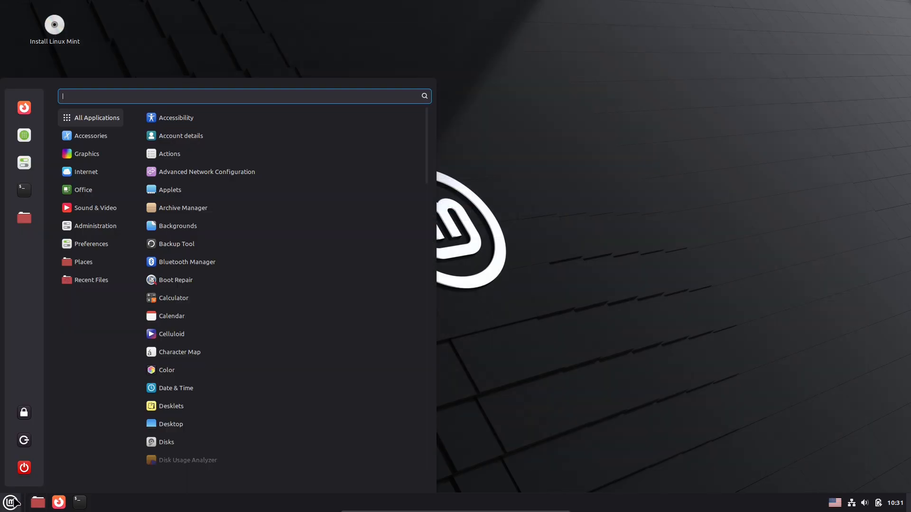
click(24, 468)
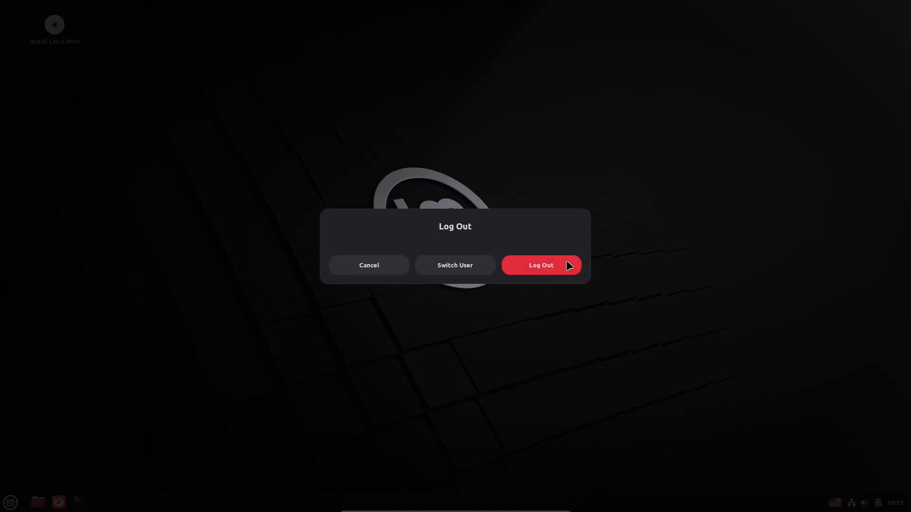
click(540, 265)
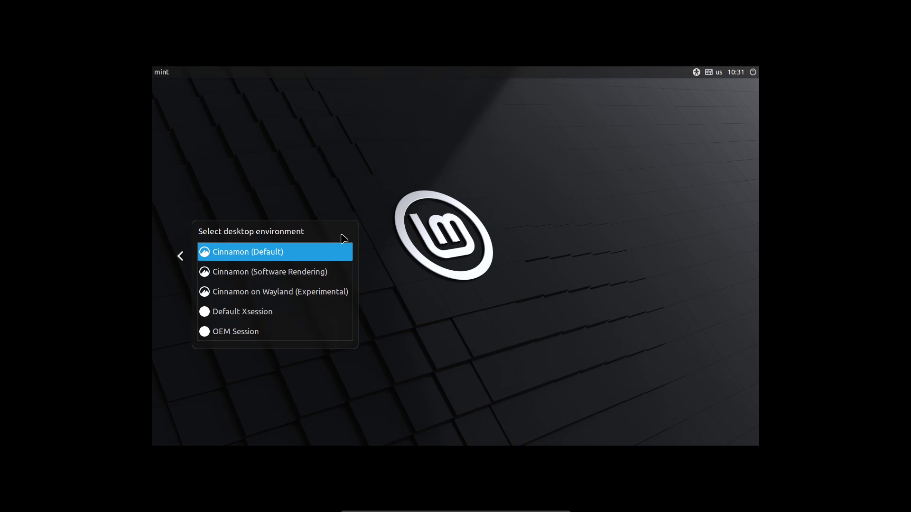
mouse_move(750, 78)
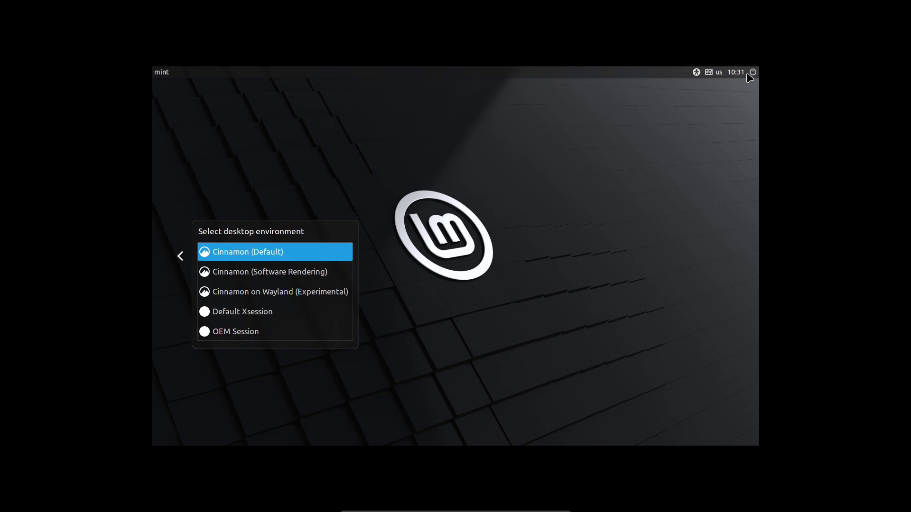